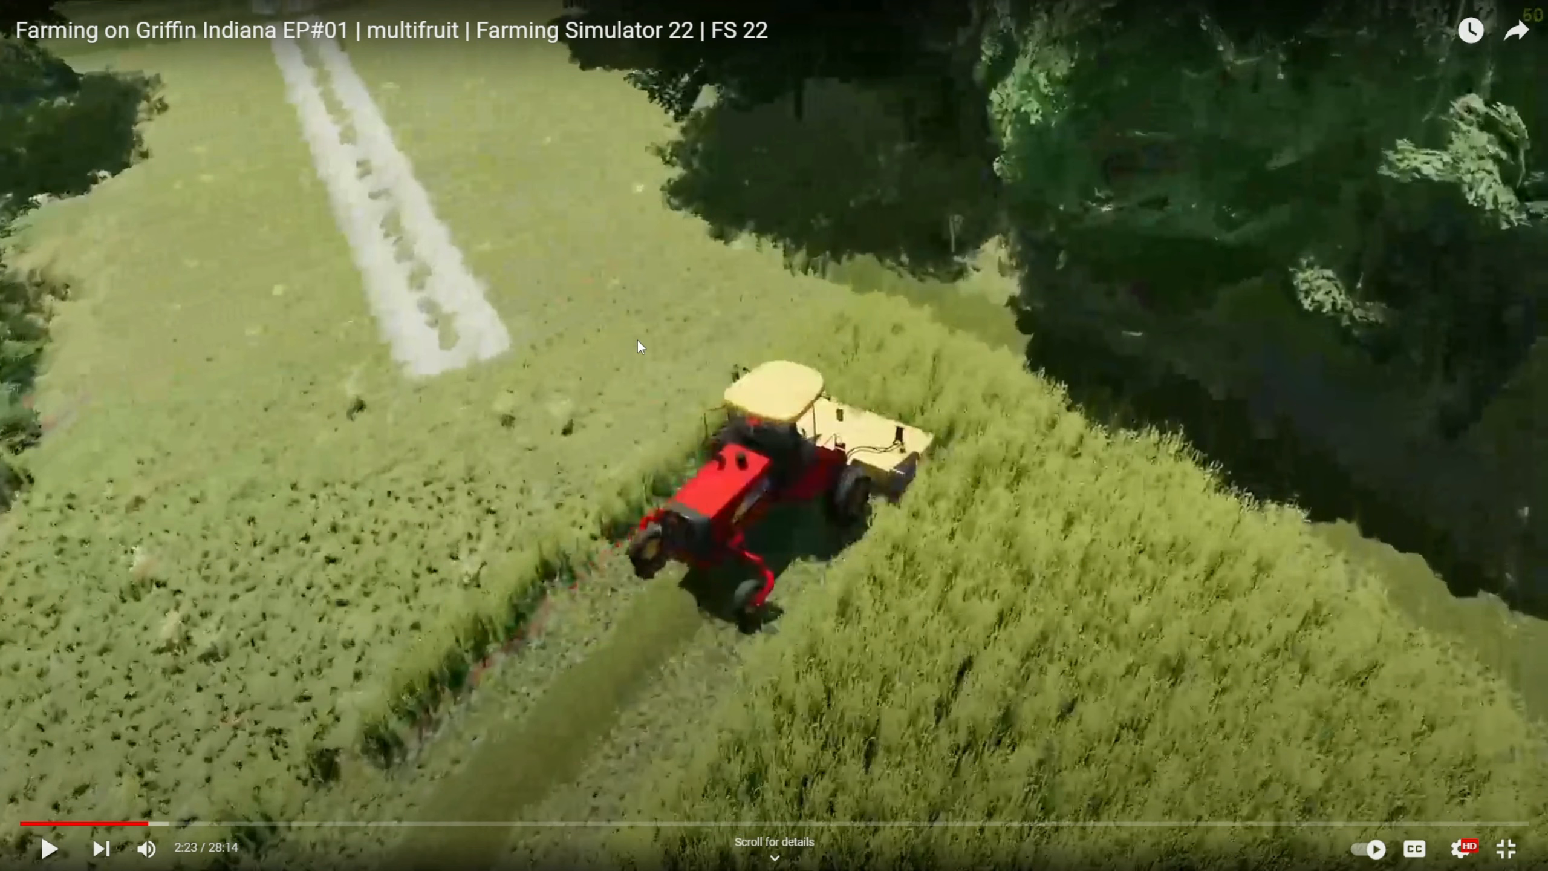
# Check the older episode's stats for nerds codec line (avc1, 1920x1080@60), then switch to a newer episode
pyautogui.rightClick(637, 347)
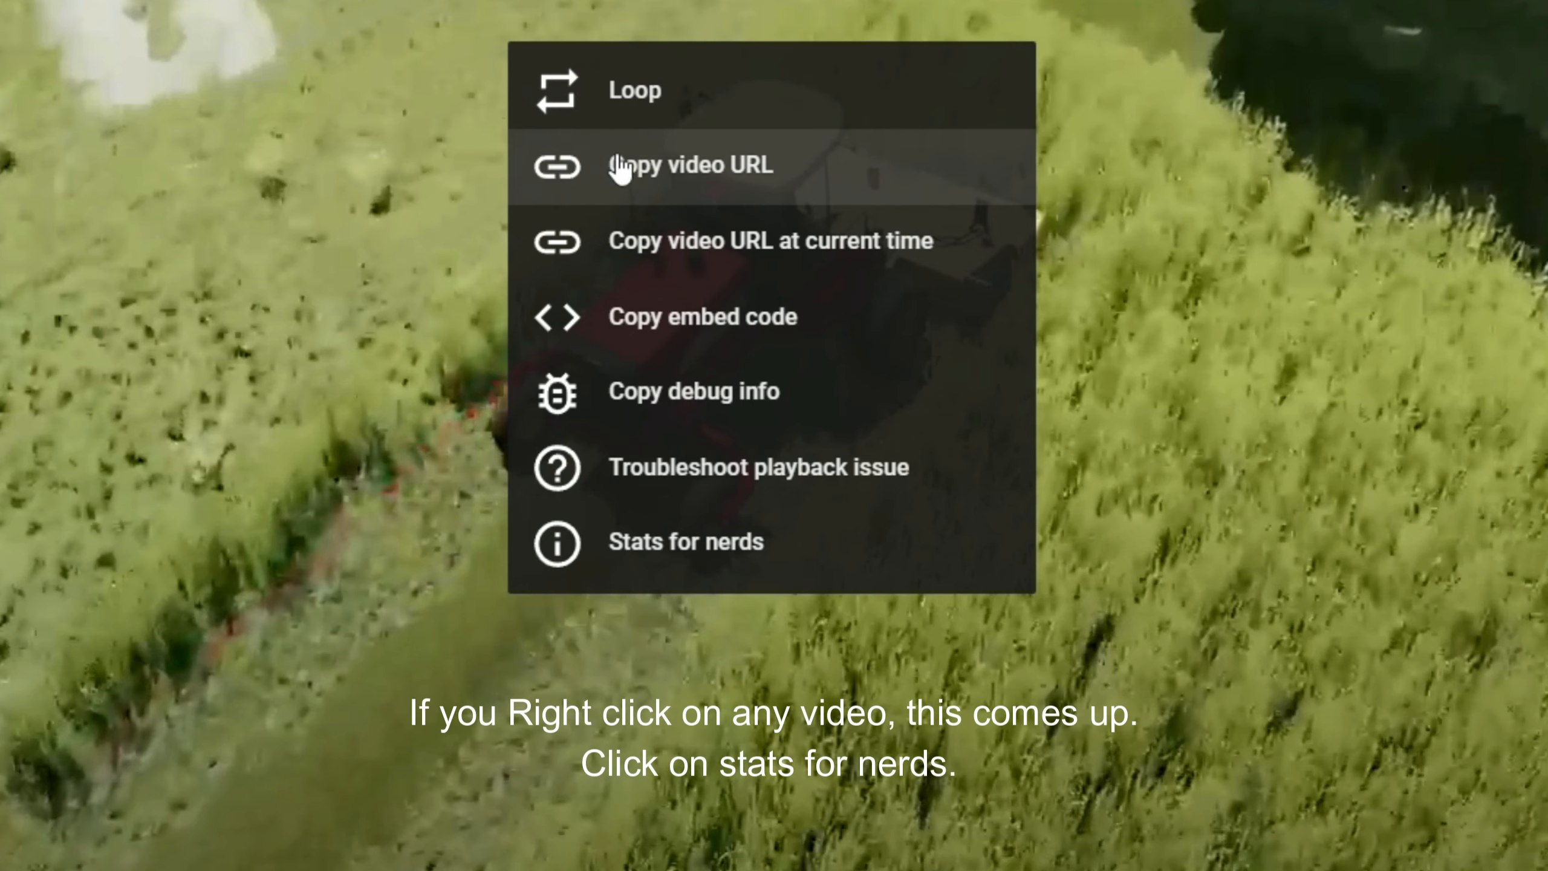
pyautogui.moveTo(629, 559)
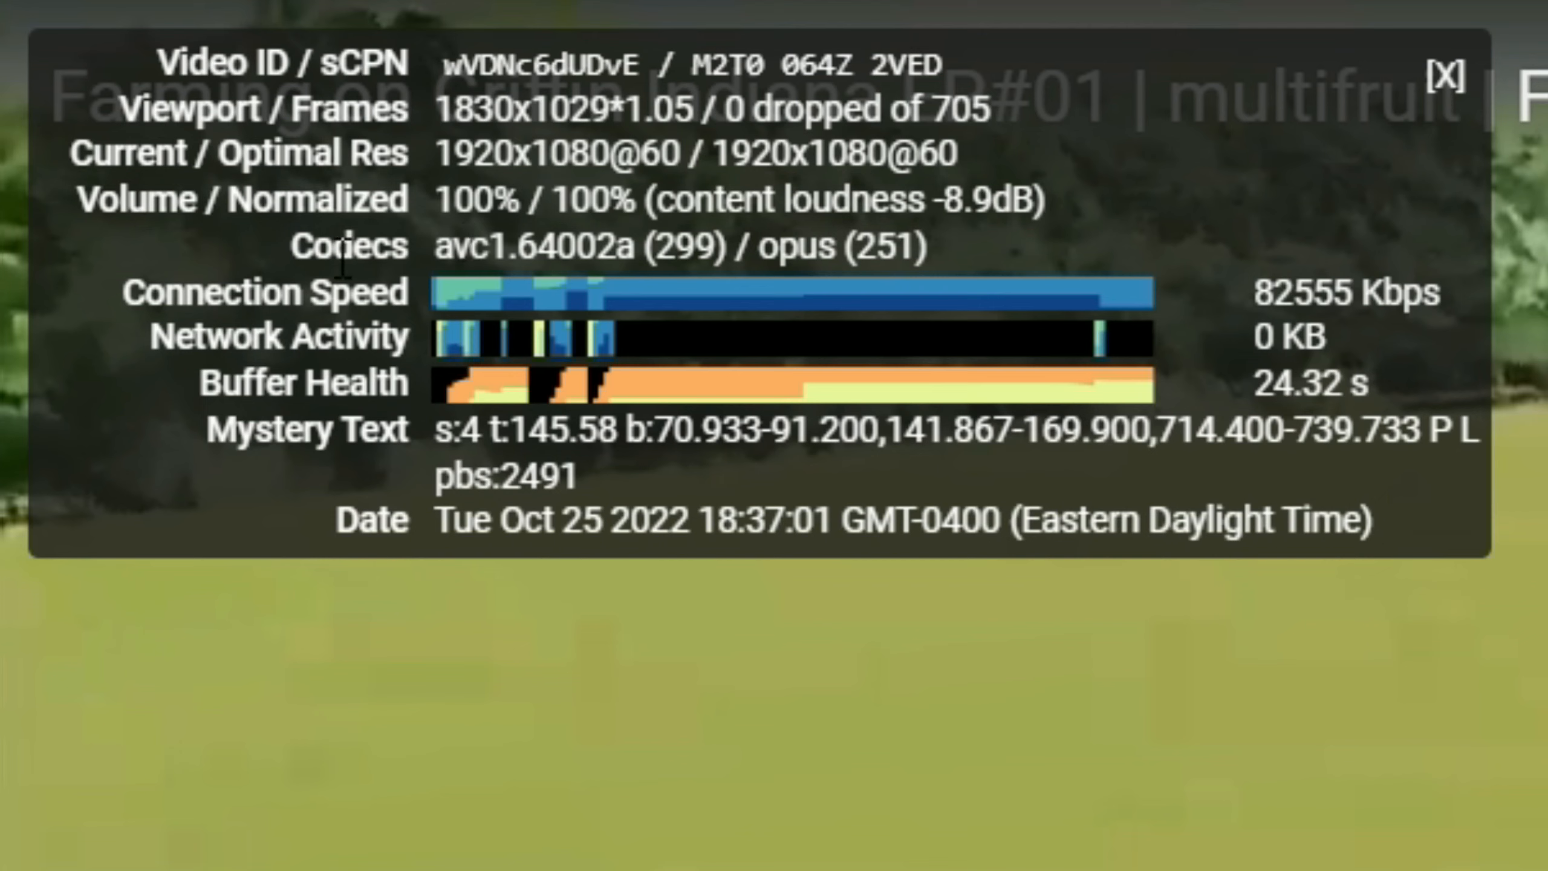
pyautogui.doubleClick(347, 246)
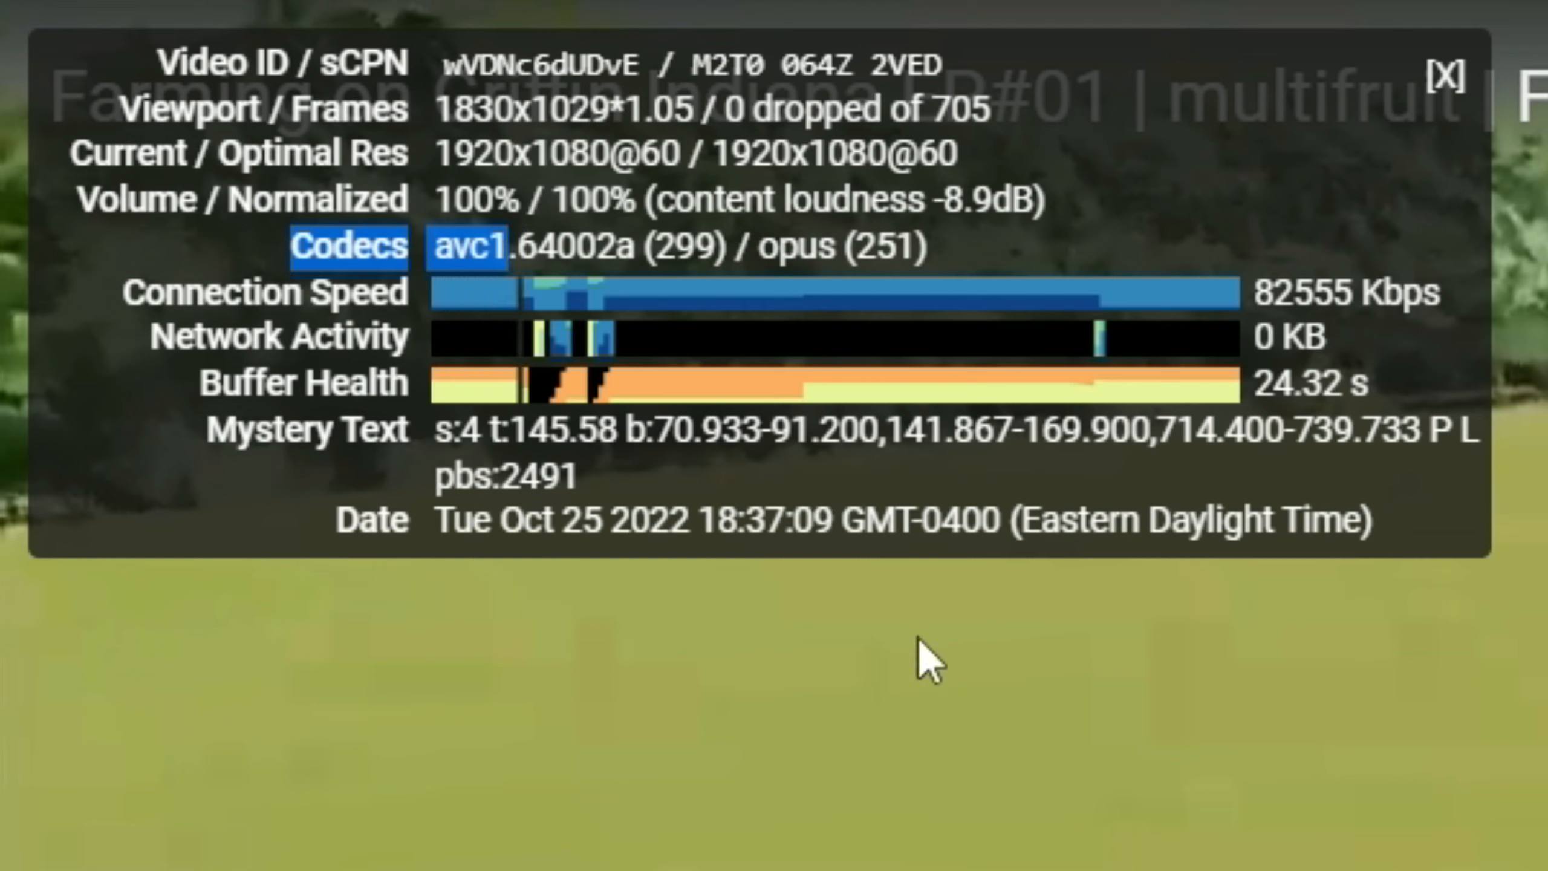
pyautogui.click(1446, 81)
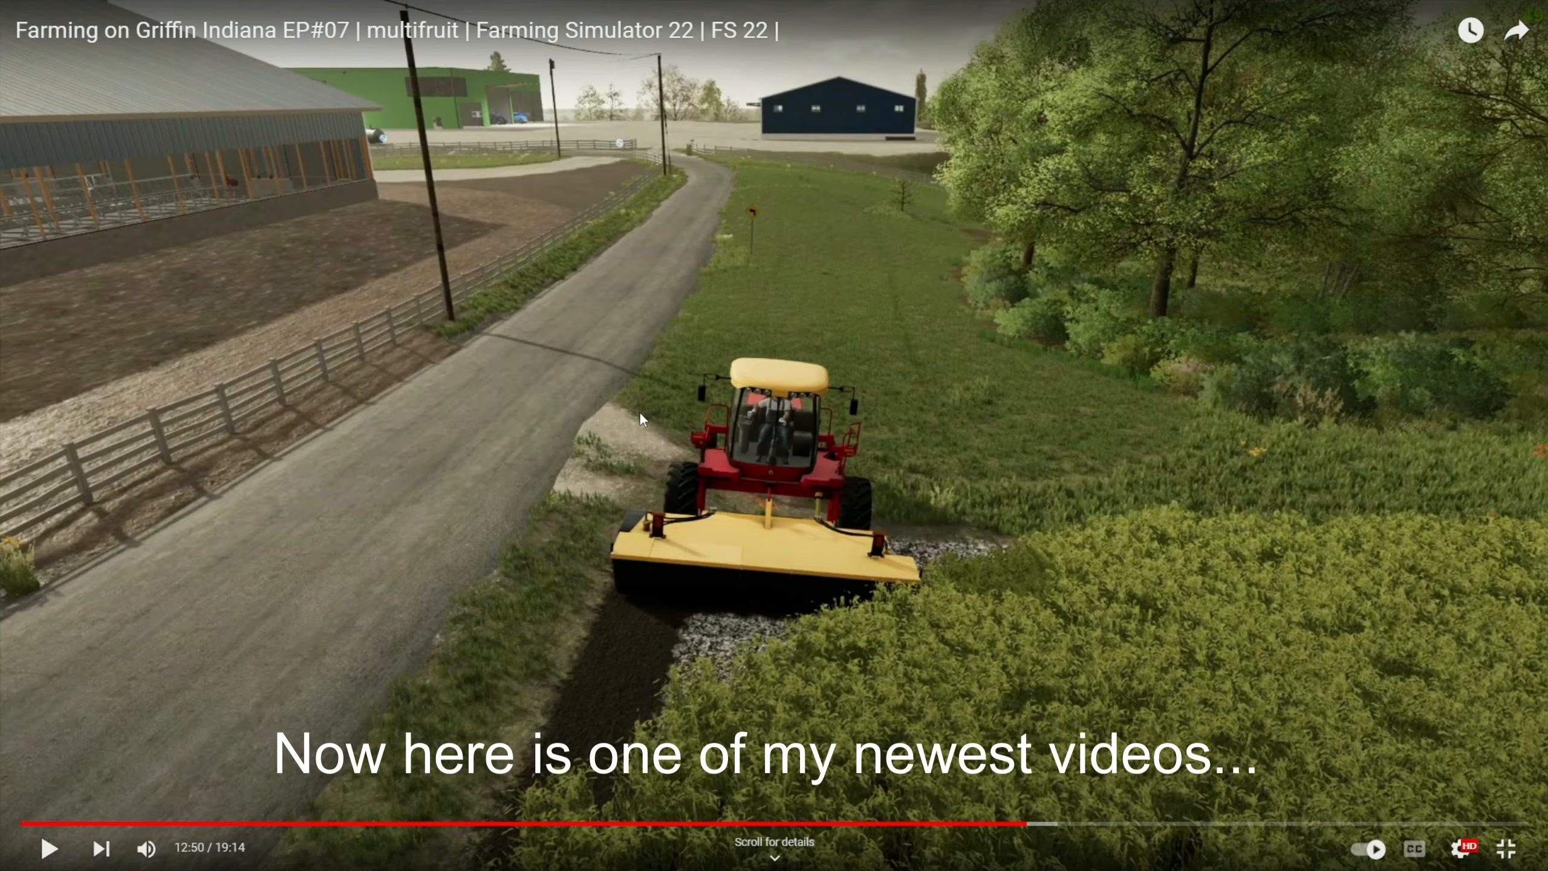
pyautogui.moveTo(1009, 355)
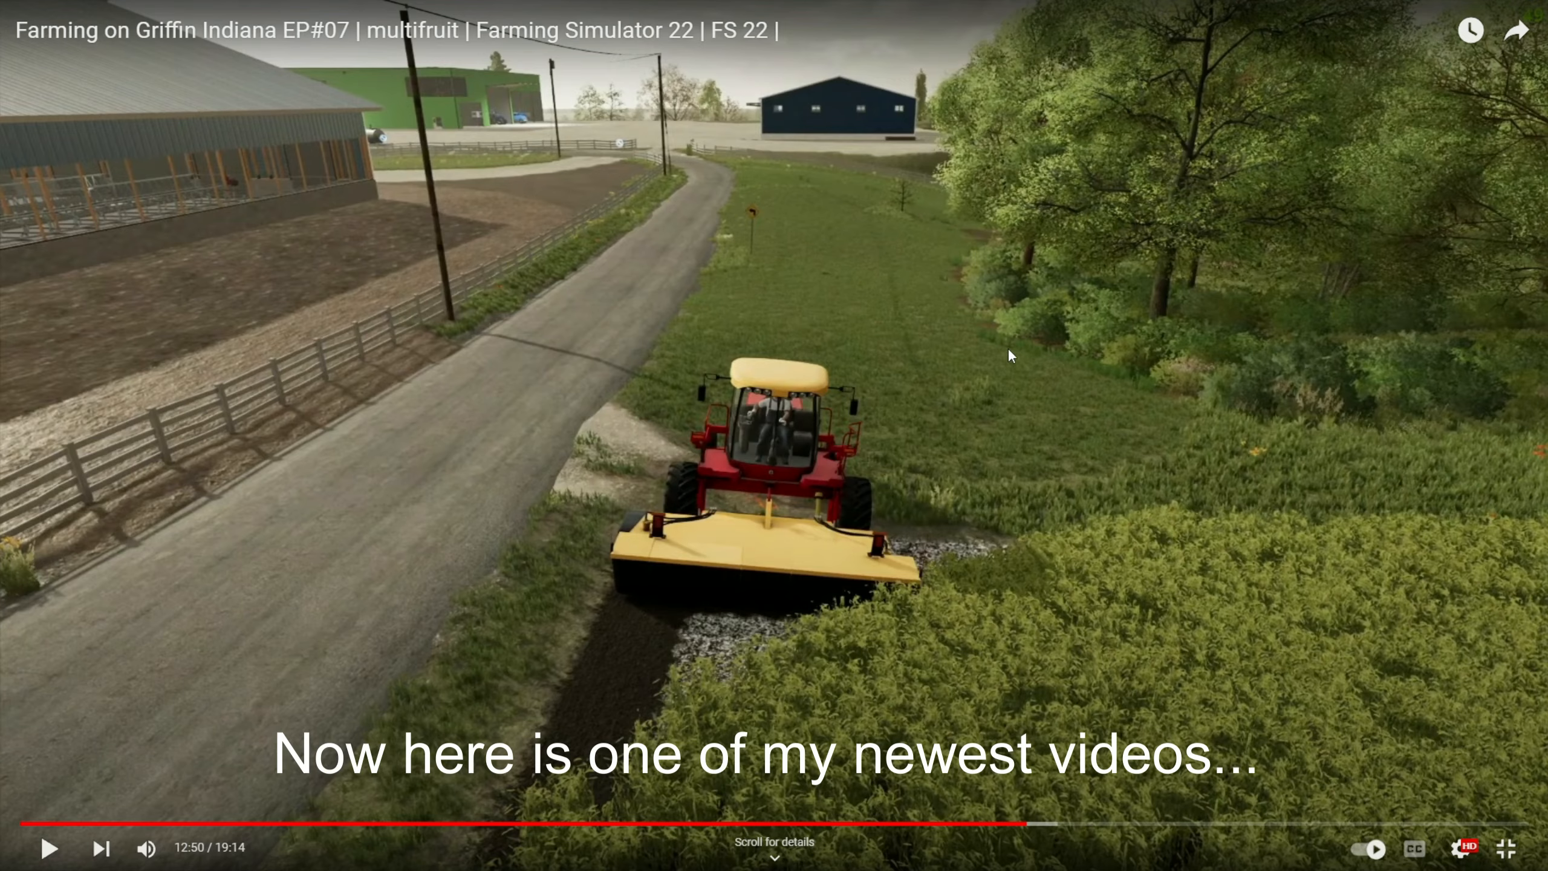
pyautogui.moveTo(651, 321)
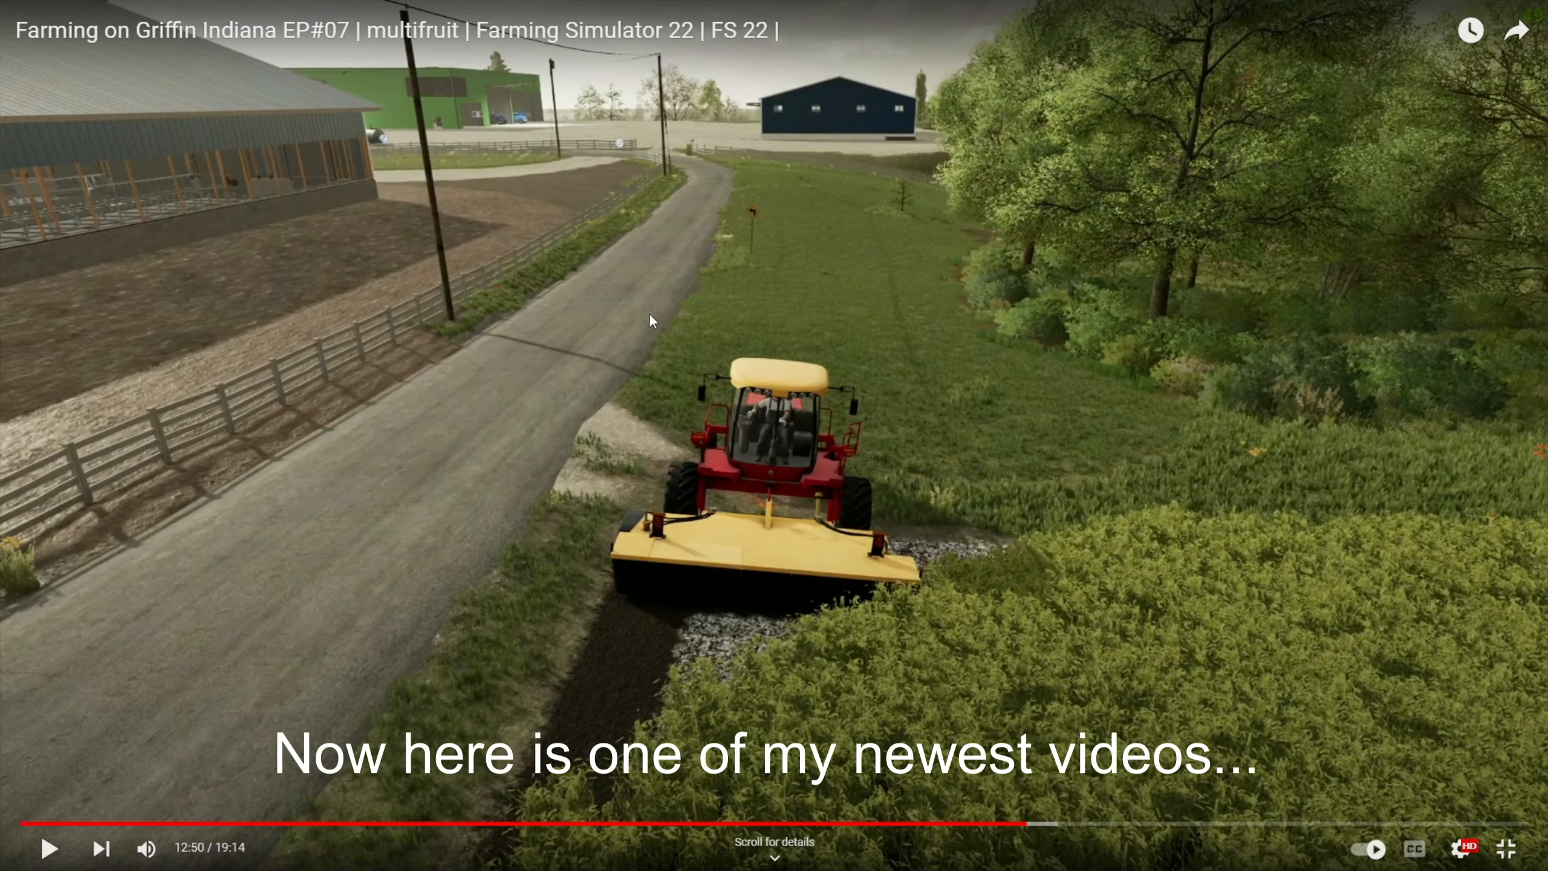
# View the newer episode's stats for nerds, confirming vp09 at 2560x1440@60, then close the overlay
pyautogui.rightClick(653, 321)
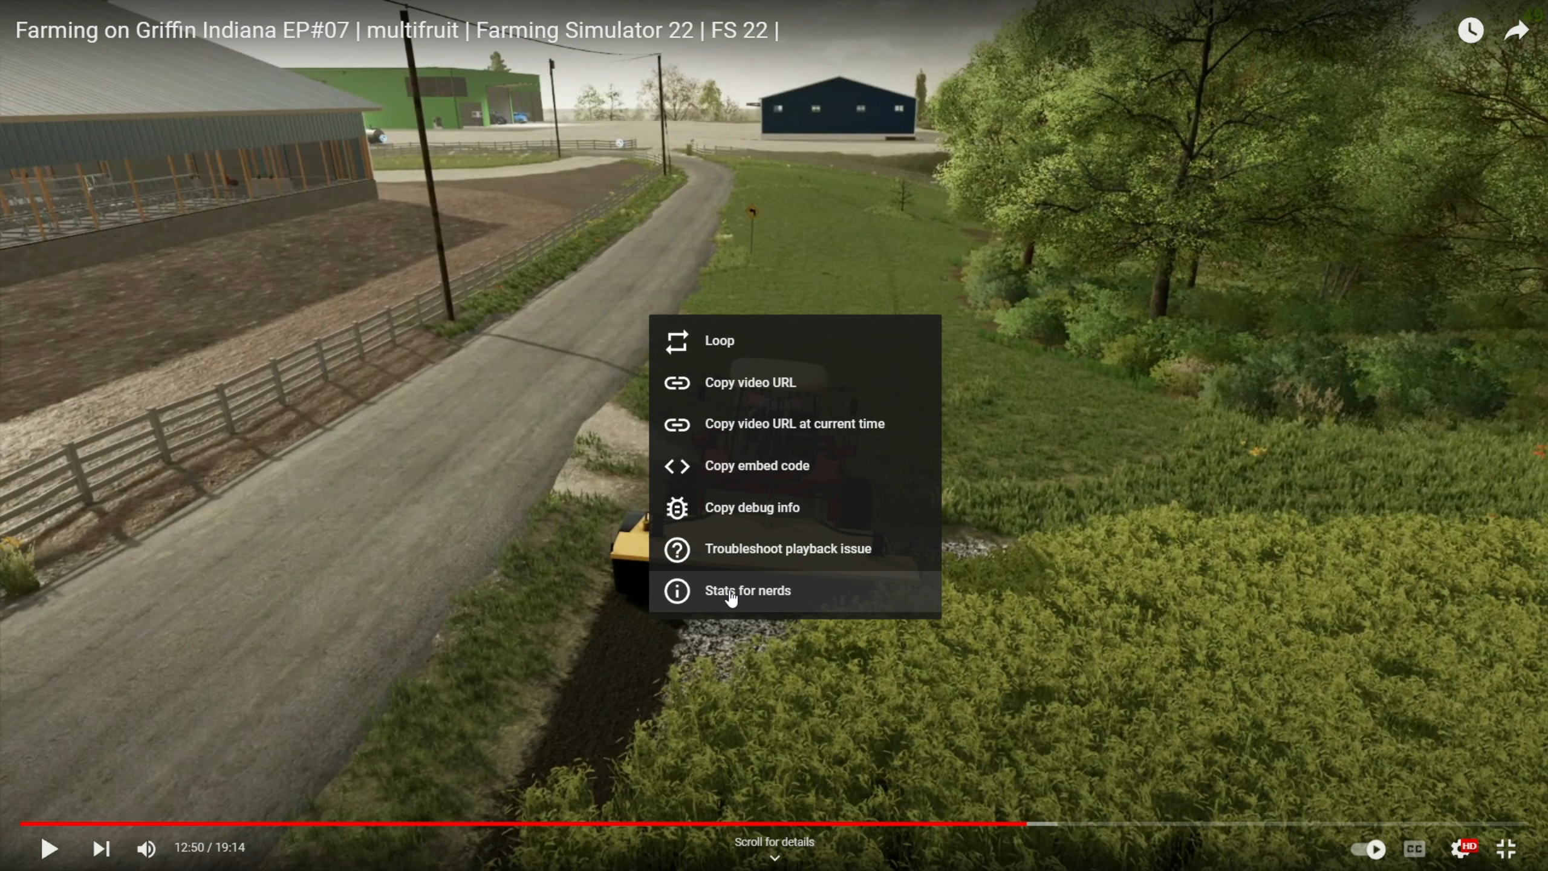
pyautogui.click(748, 590)
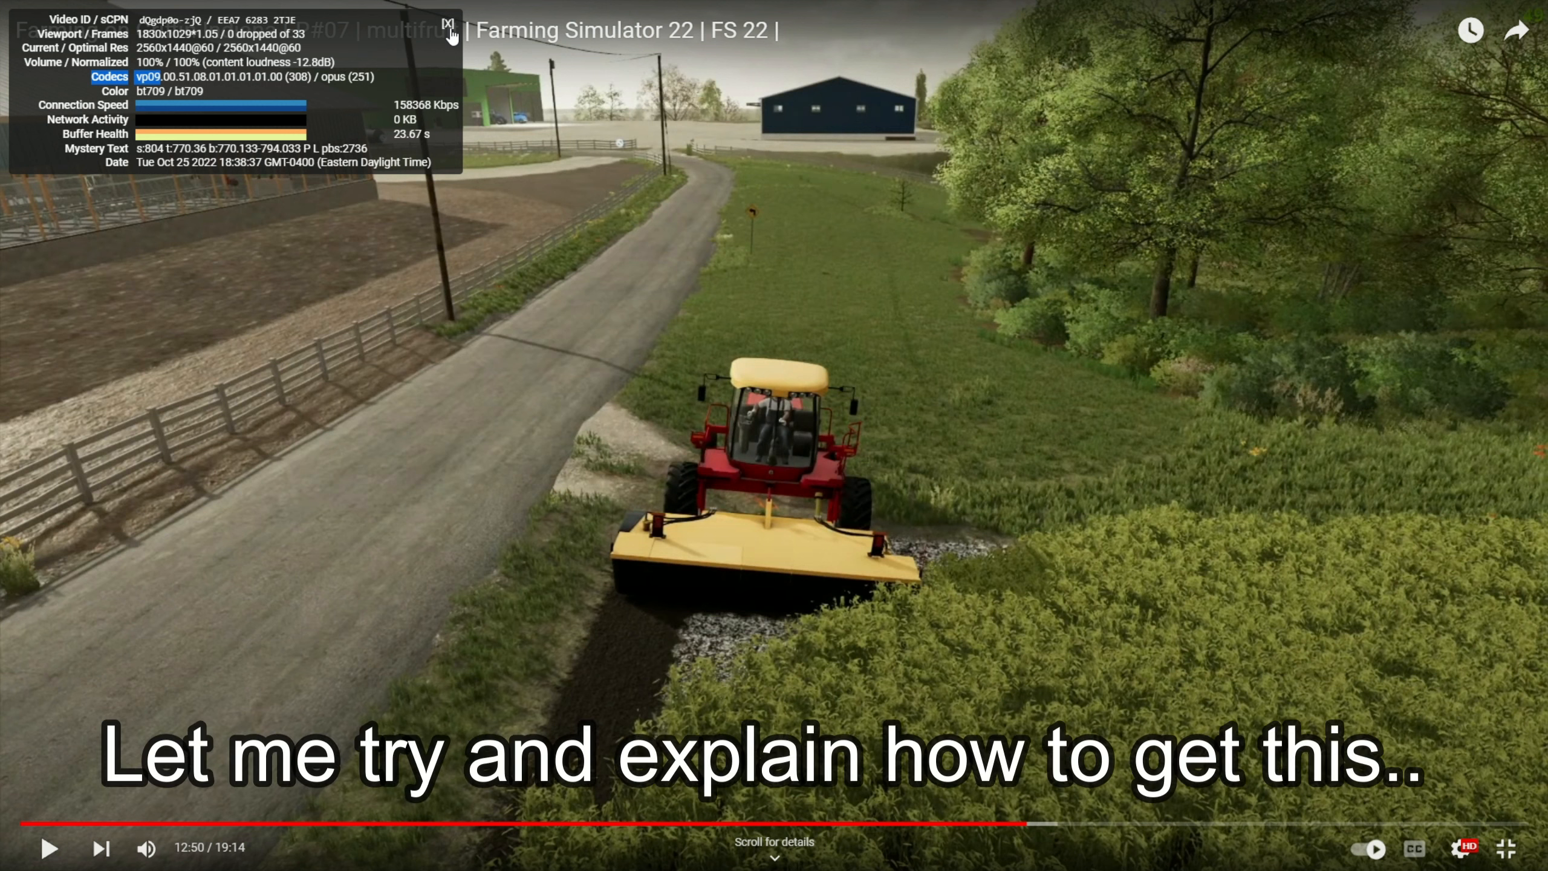
pyautogui.click(442, 17)
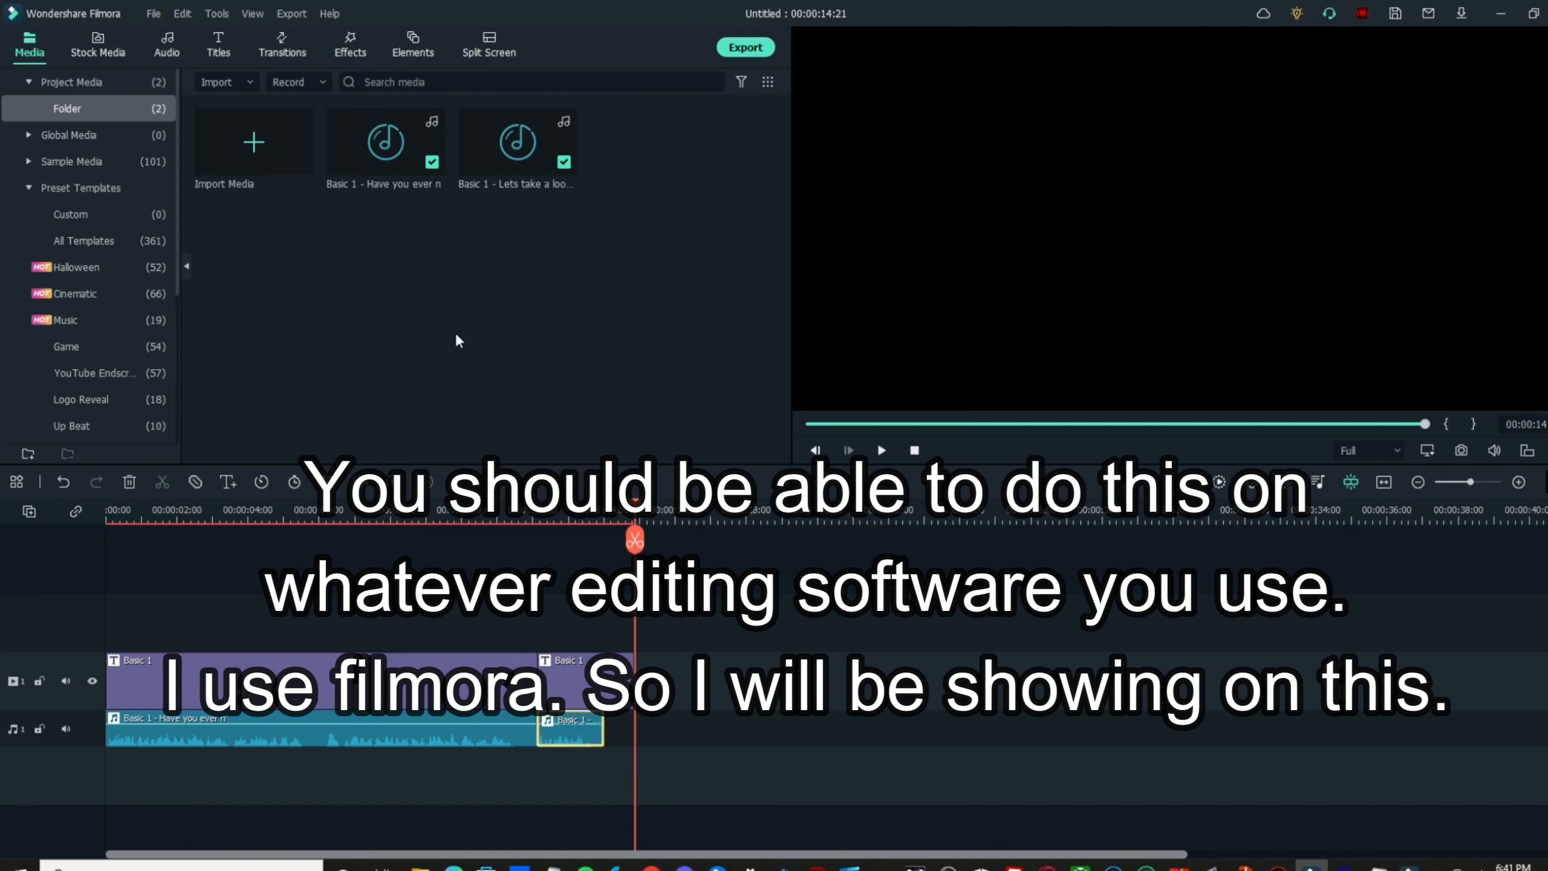
pyautogui.moveTo(579, 266)
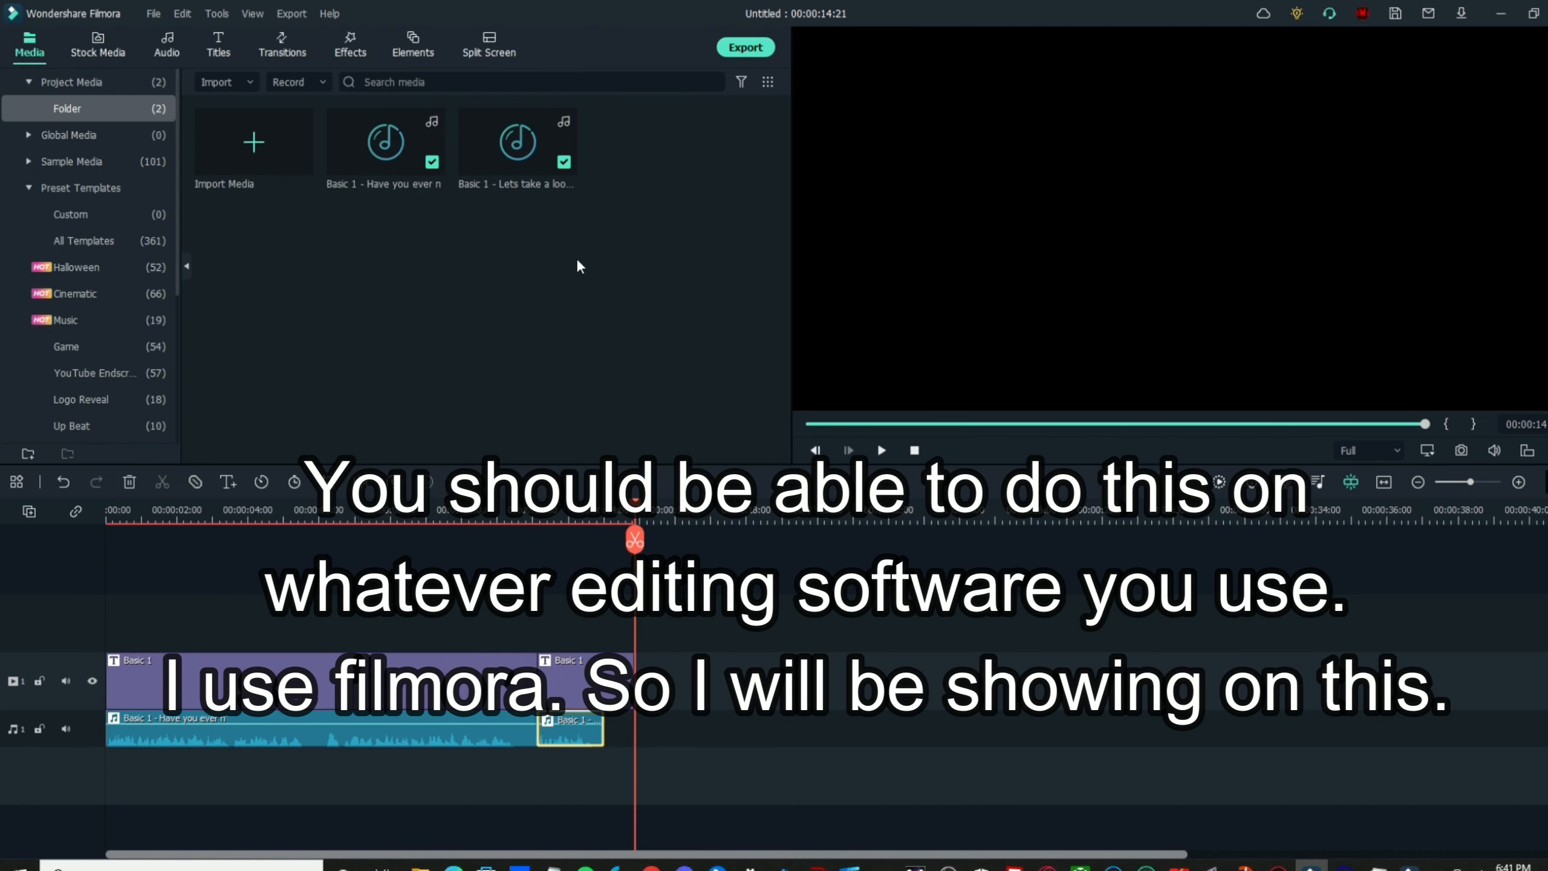
pyautogui.moveTo(599, 223)
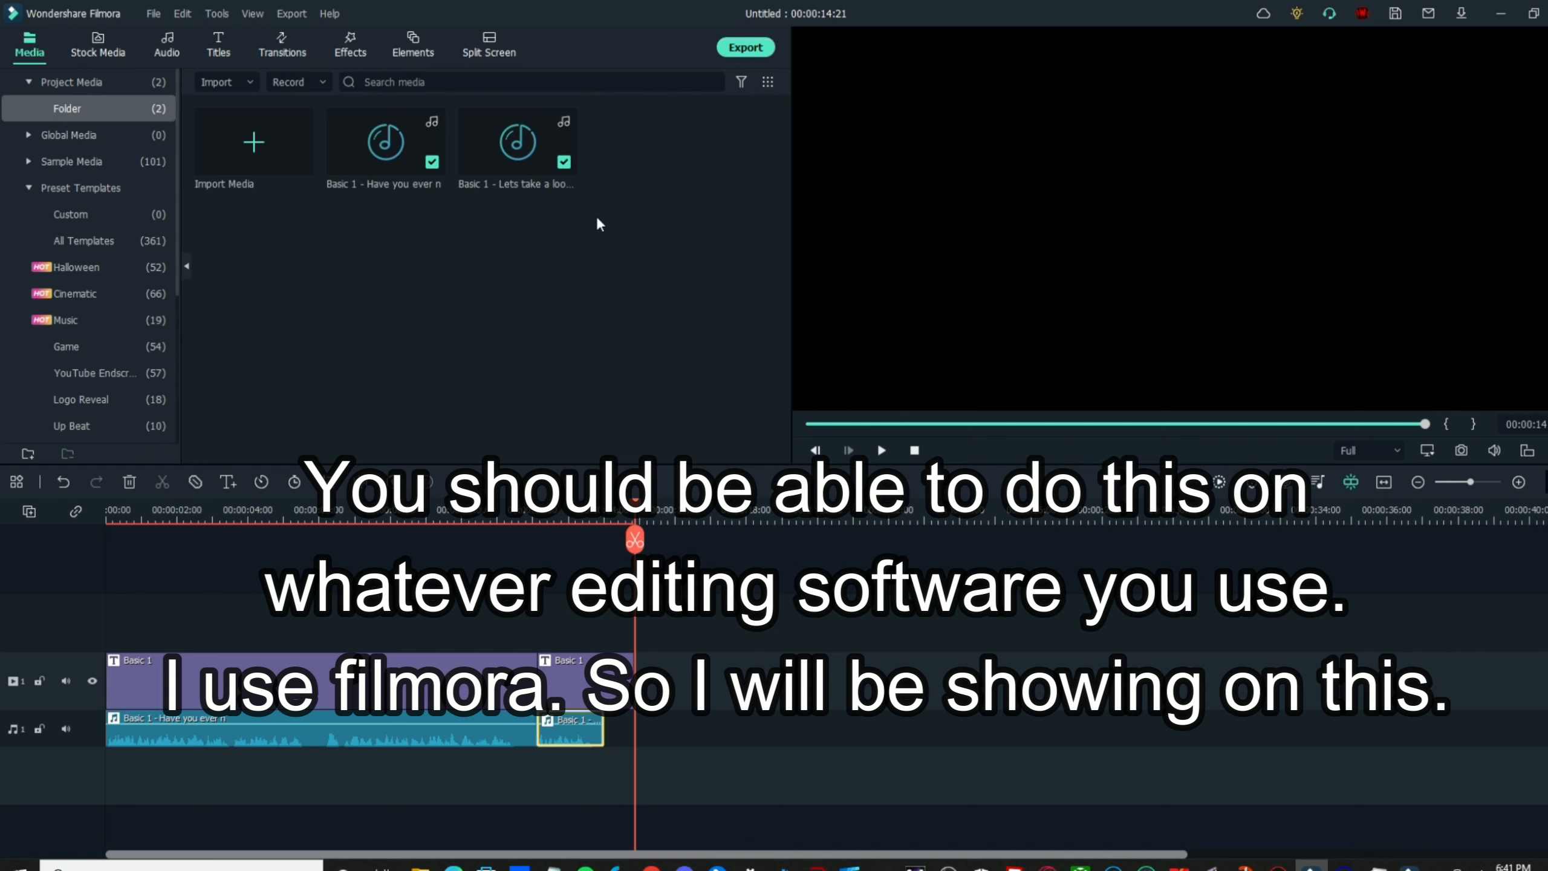
pyautogui.moveTo(733, 73)
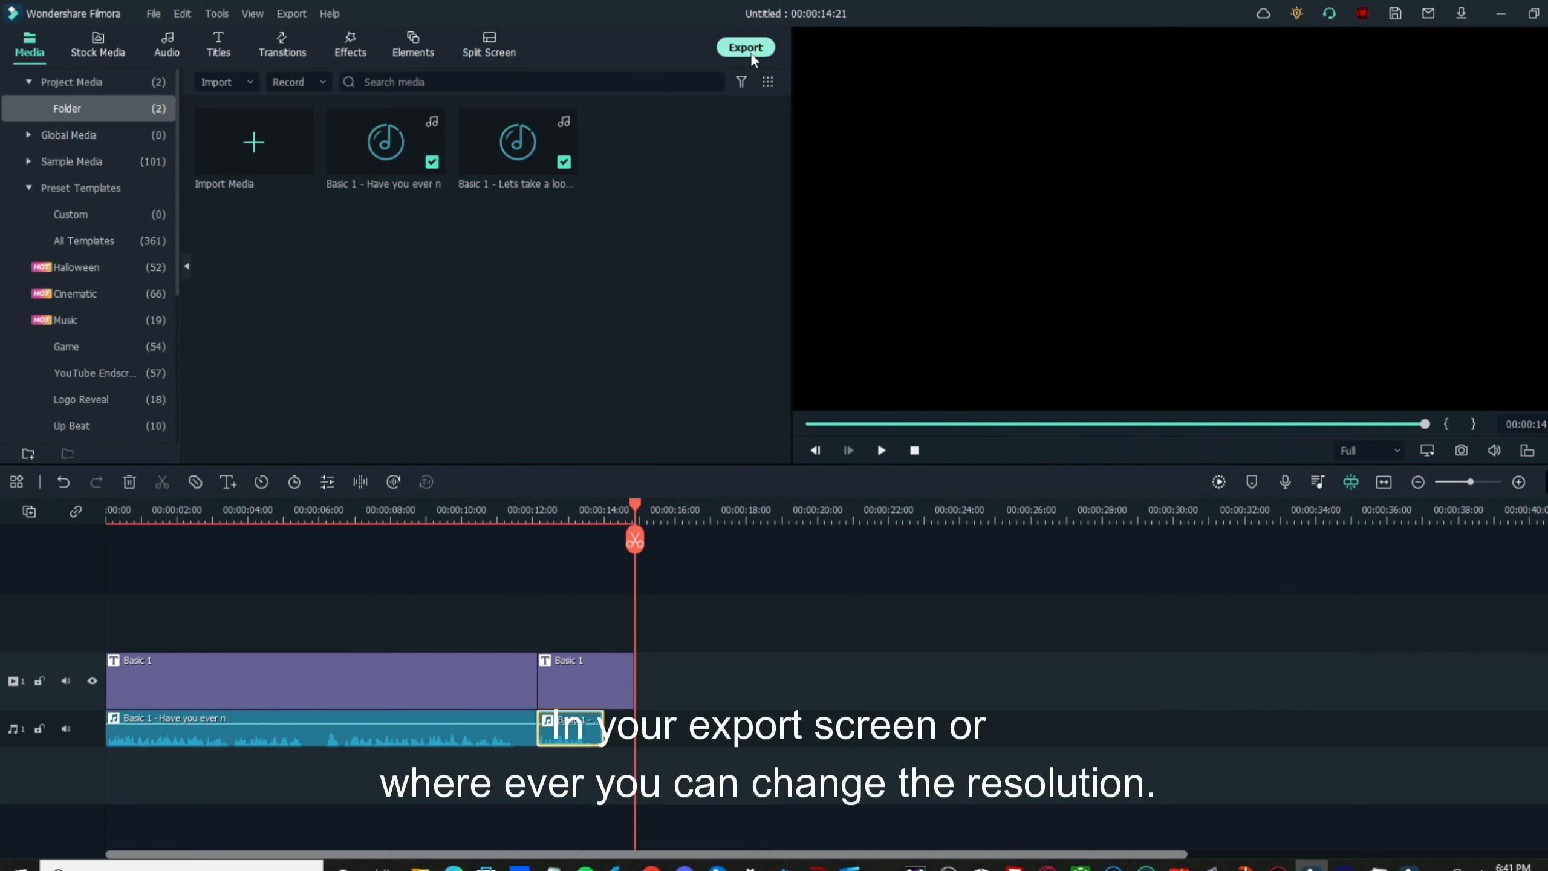
# Open Filmora's export window, showing local MP4 output at 1920x1080, 25 fps
pyautogui.click(745, 48)
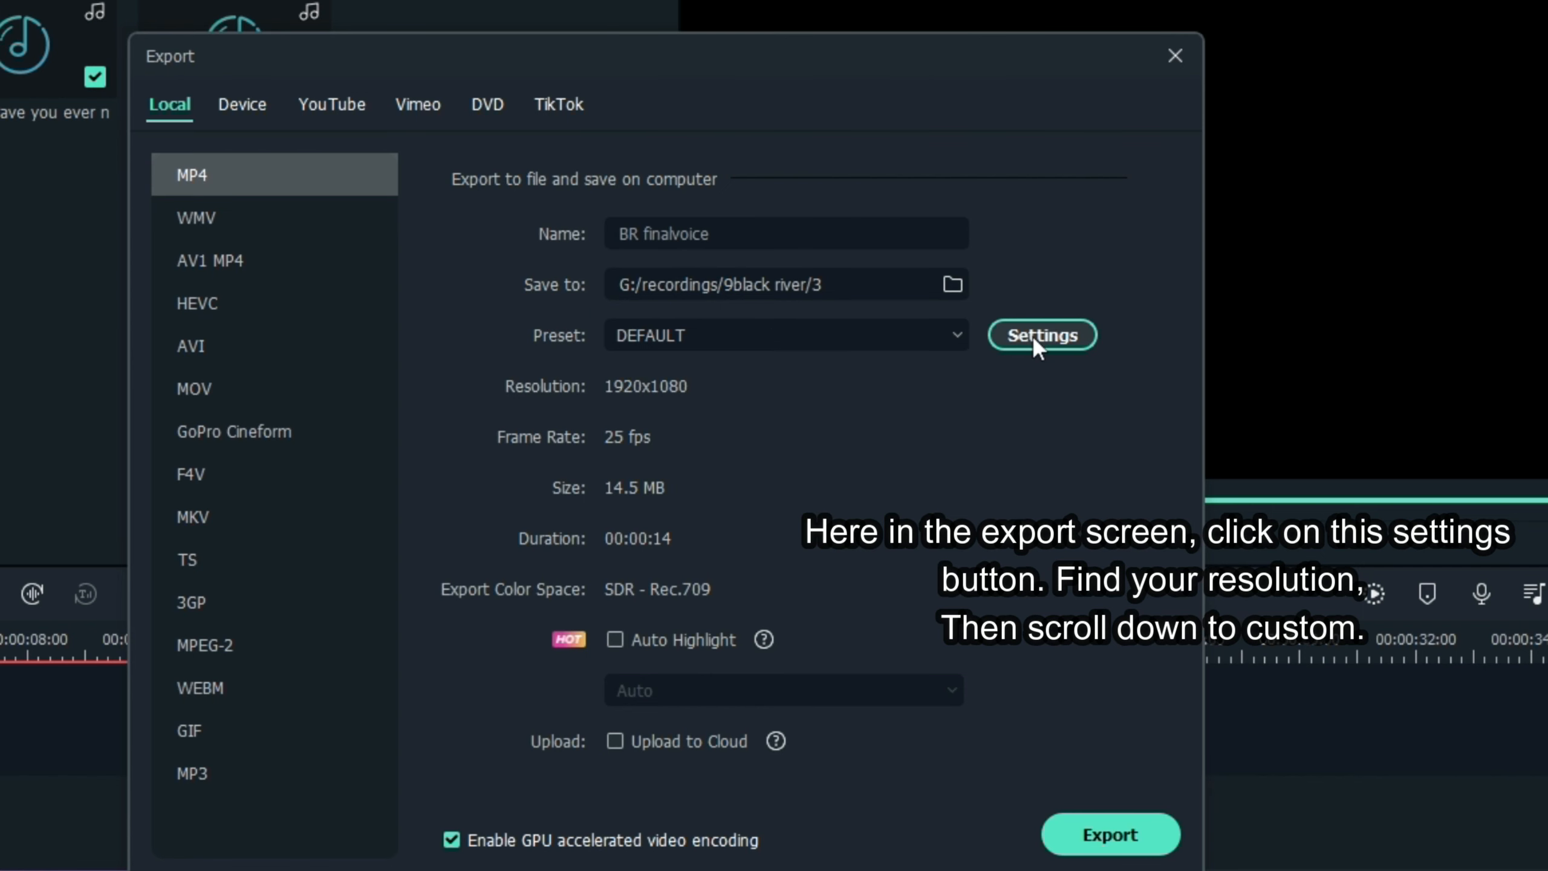
# Switch the MP4 export resolution to Custom and begin editing the width
pyautogui.click(1042, 335)
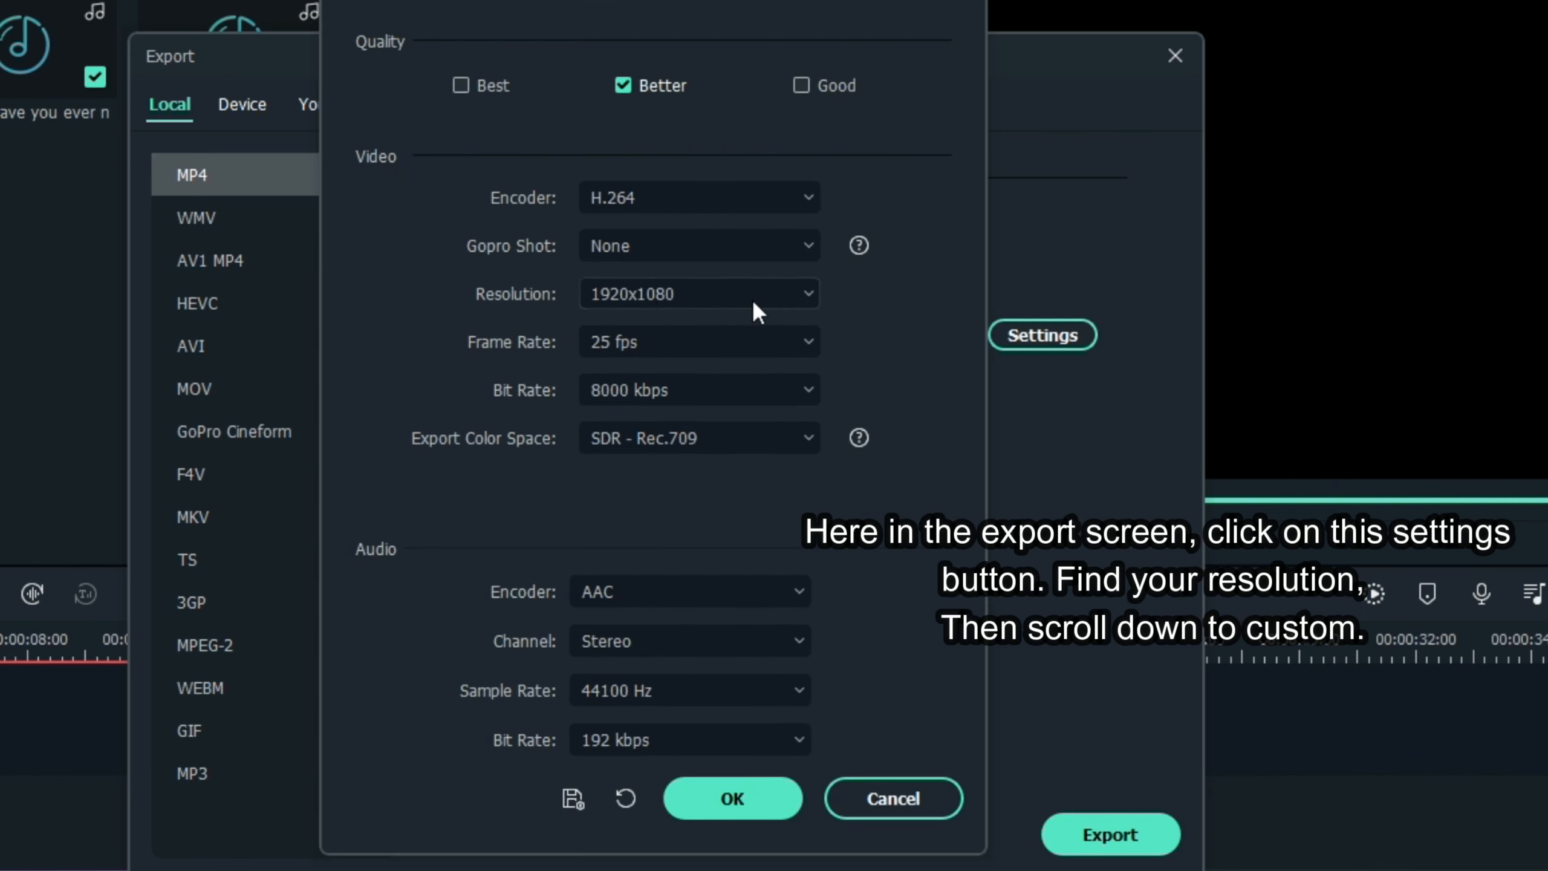
pyautogui.click(699, 293)
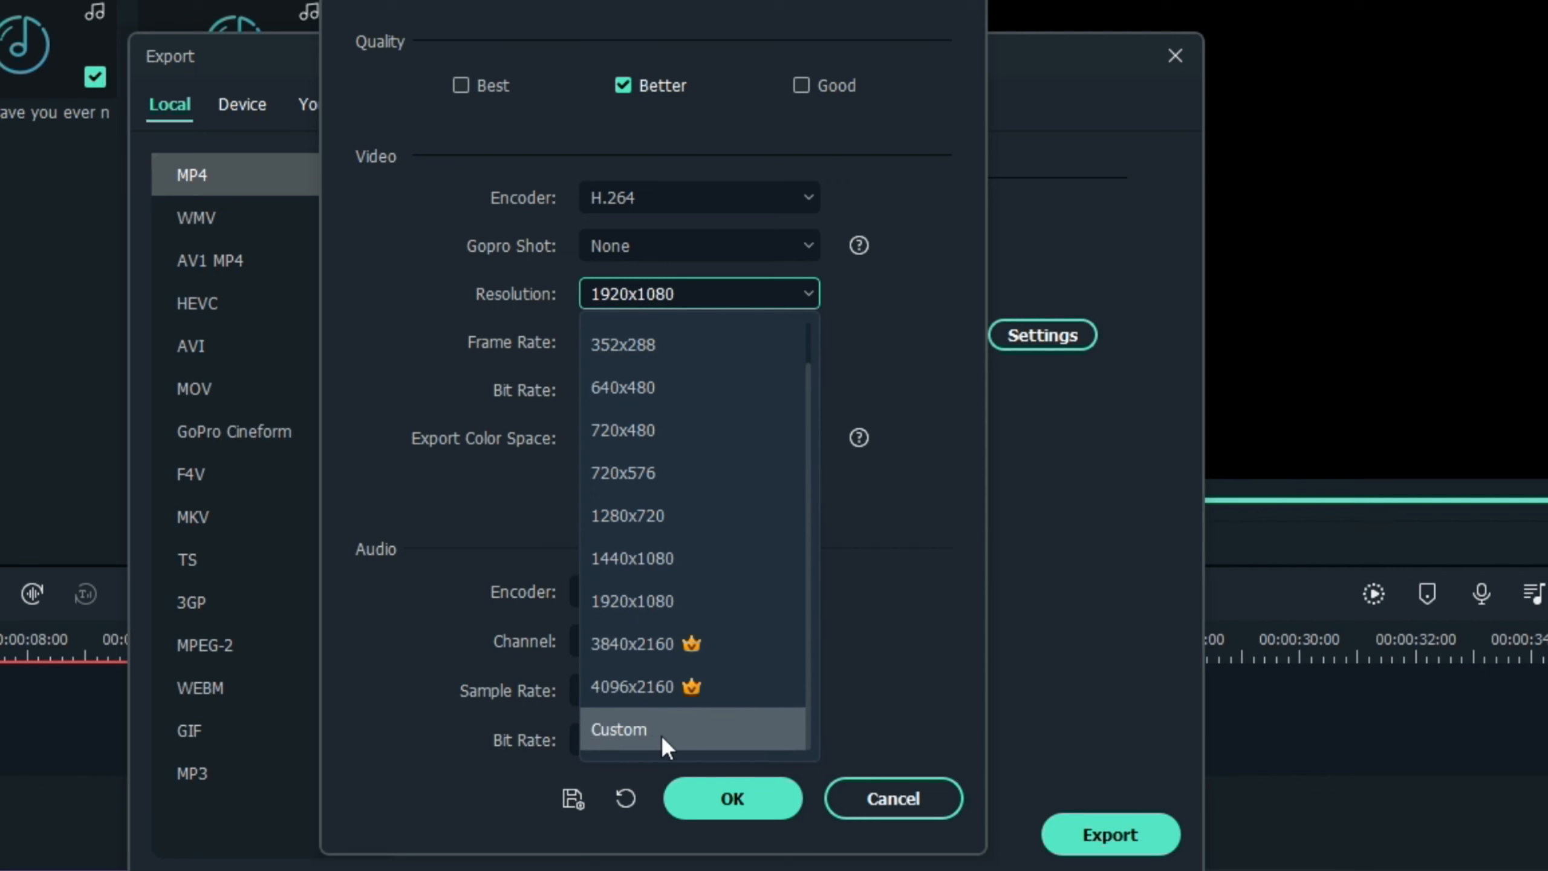
pyautogui.click(618, 729)
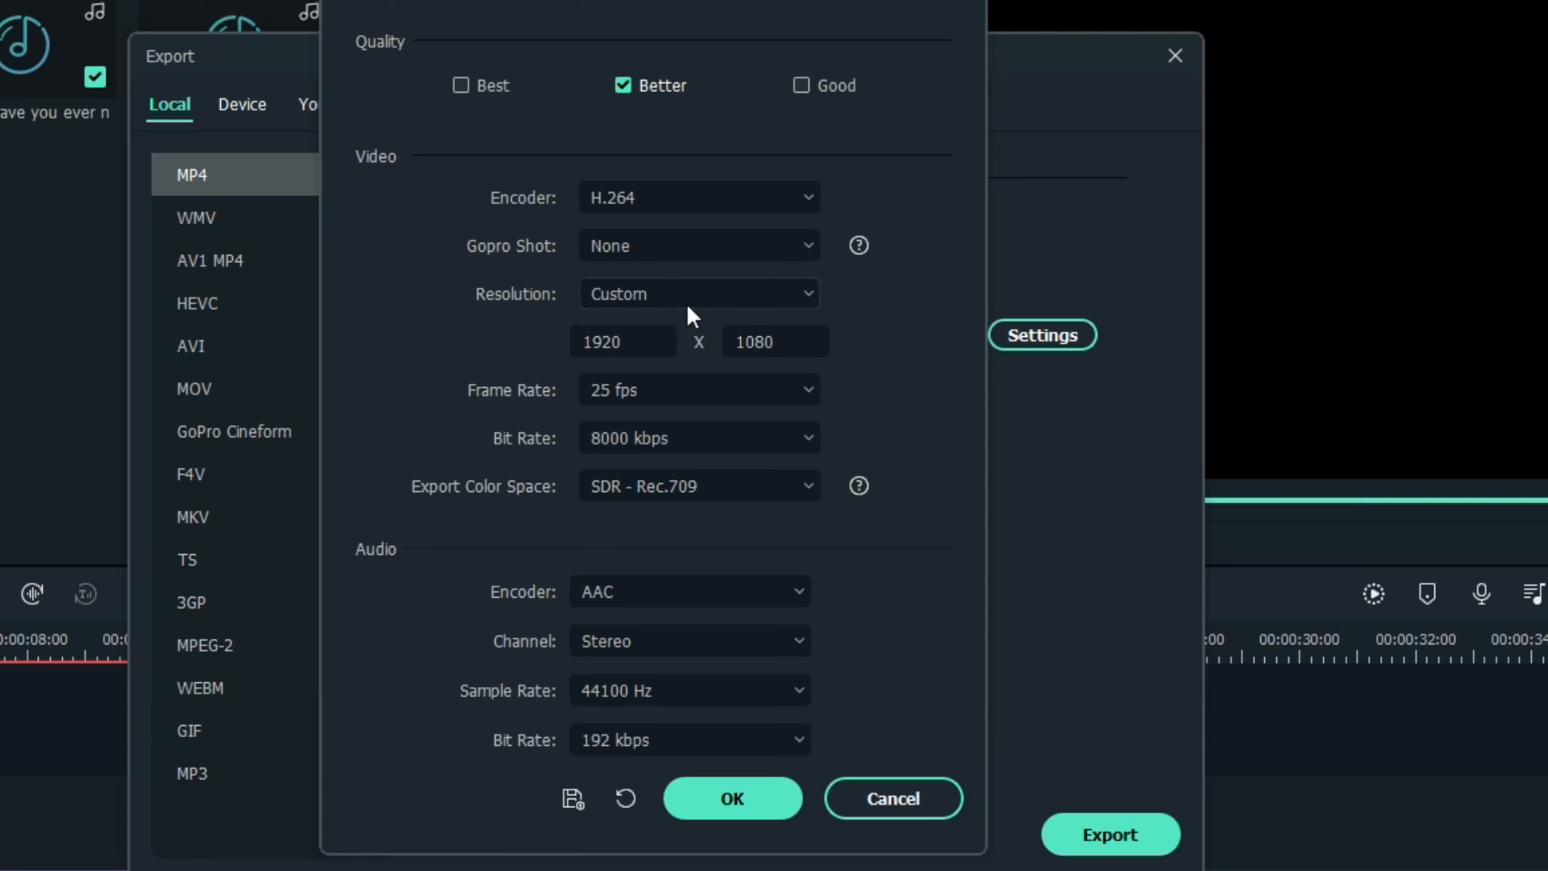
pyautogui.click(620, 341)
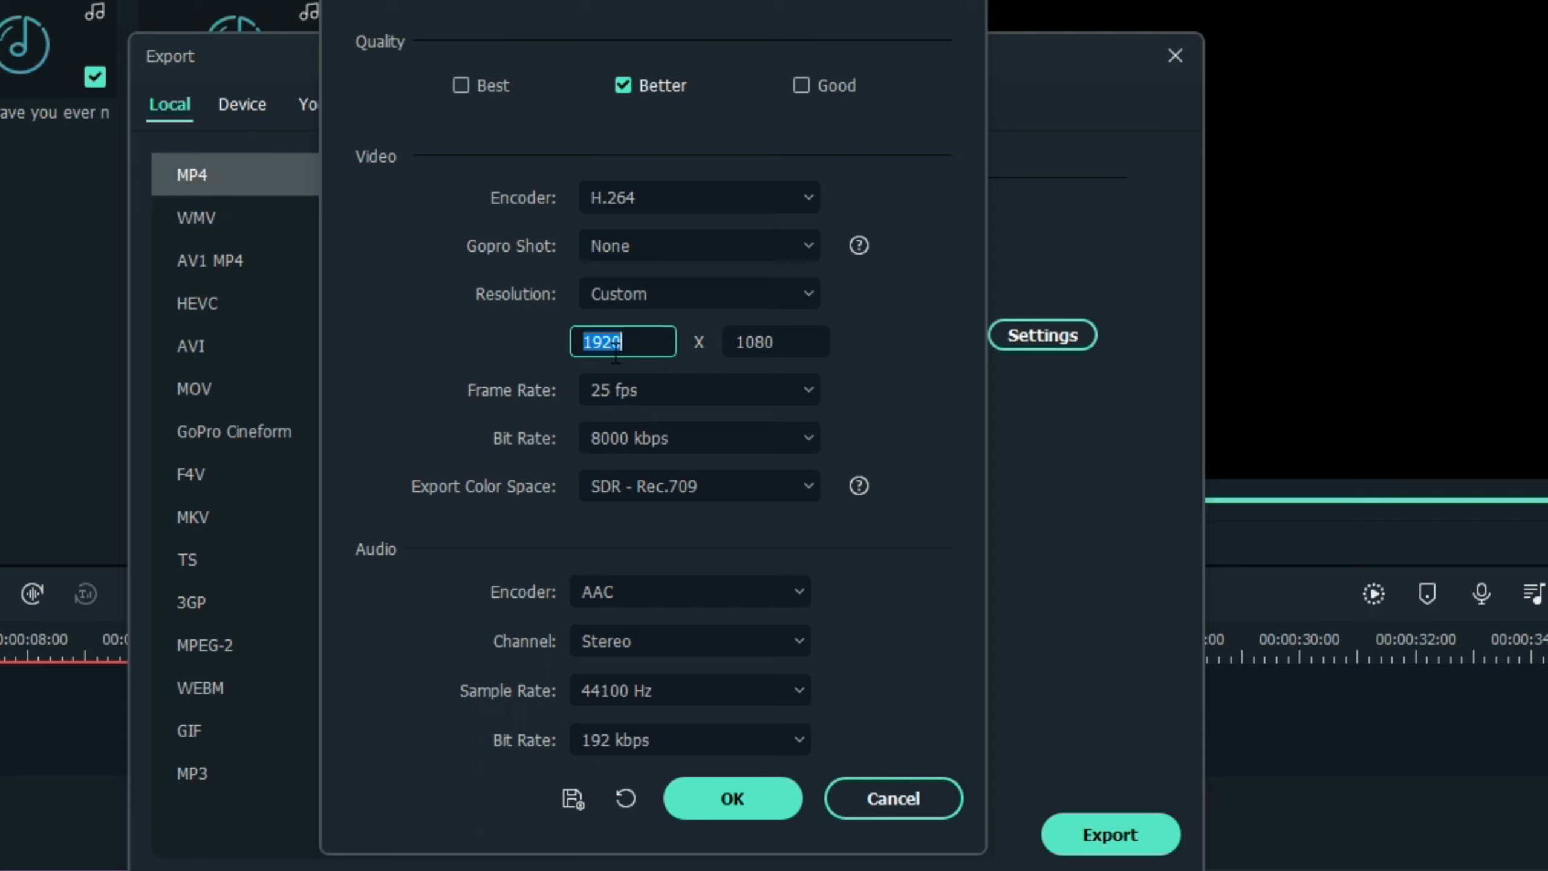
# Enter 2560 as width and 1440 as height for the custom resolution
pyautogui.write('256')
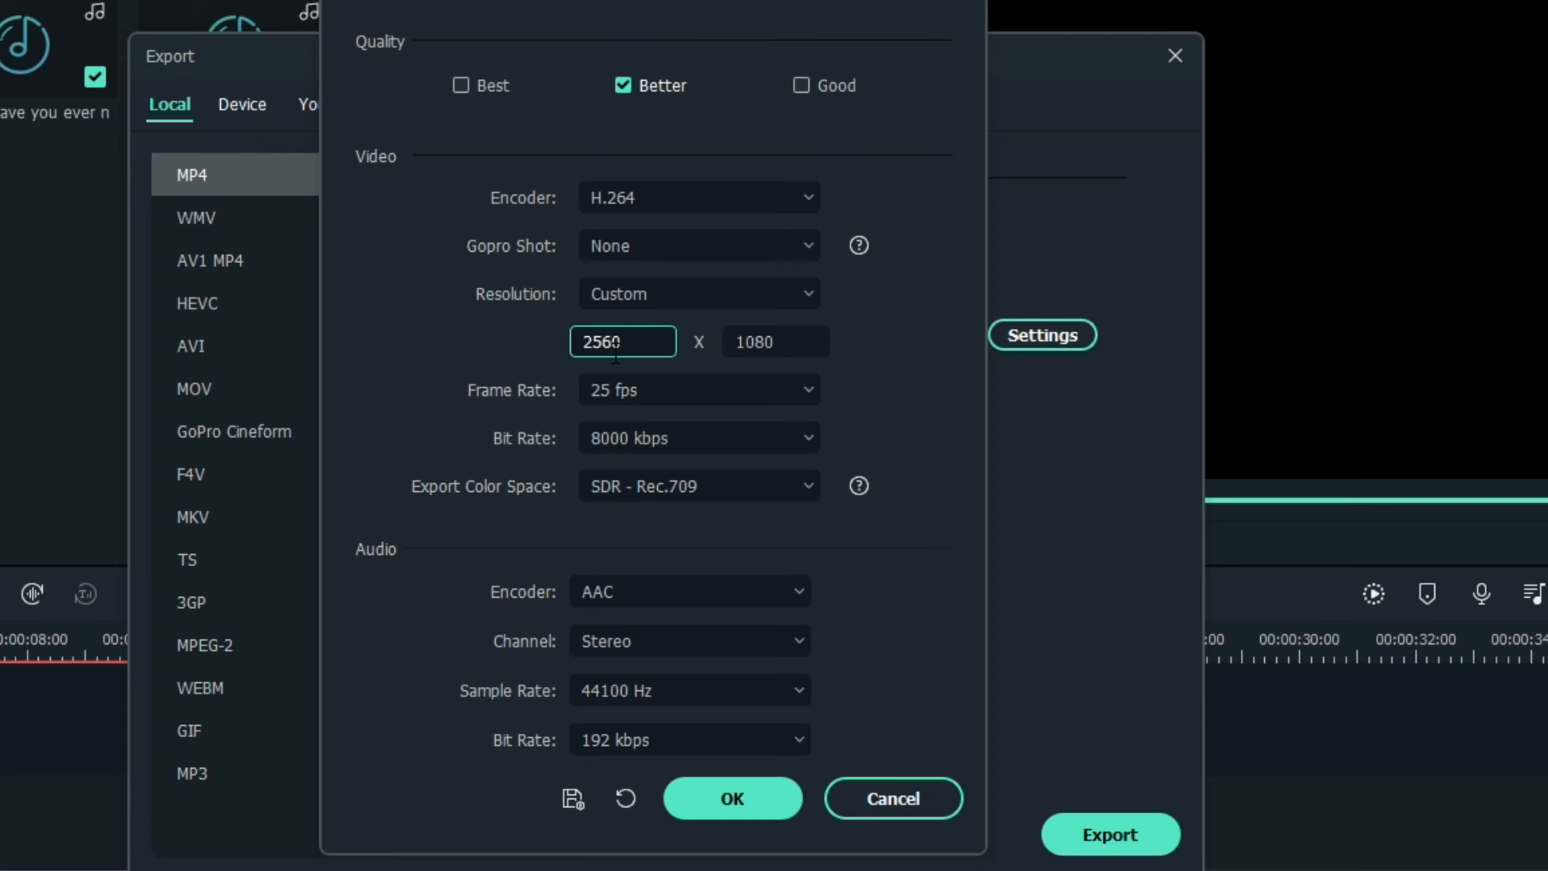
pyautogui.write('144')
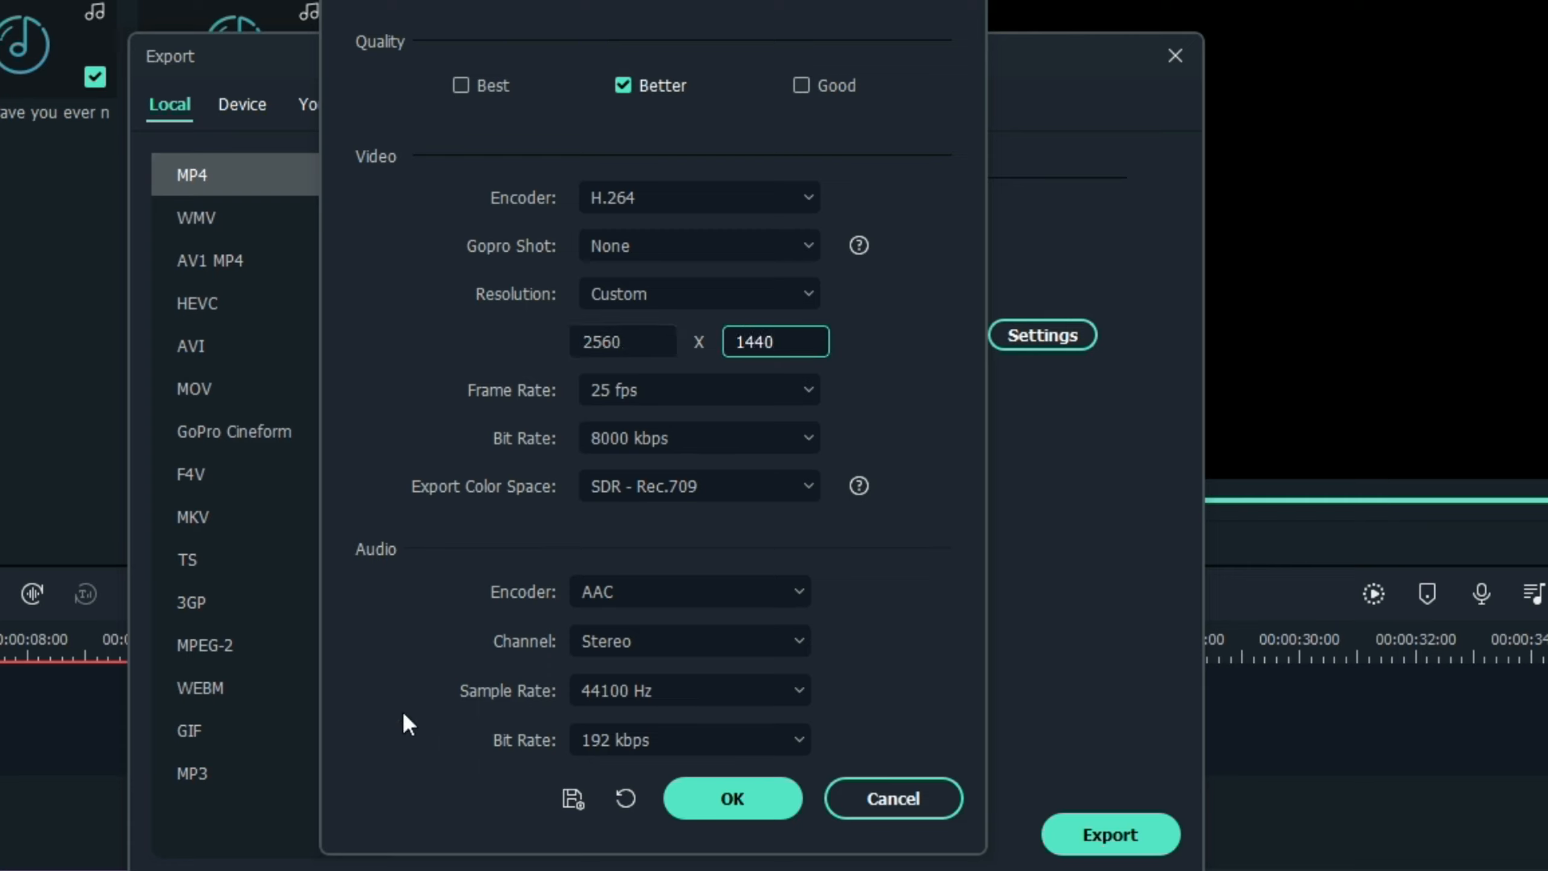
pyautogui.moveTo(837, 456)
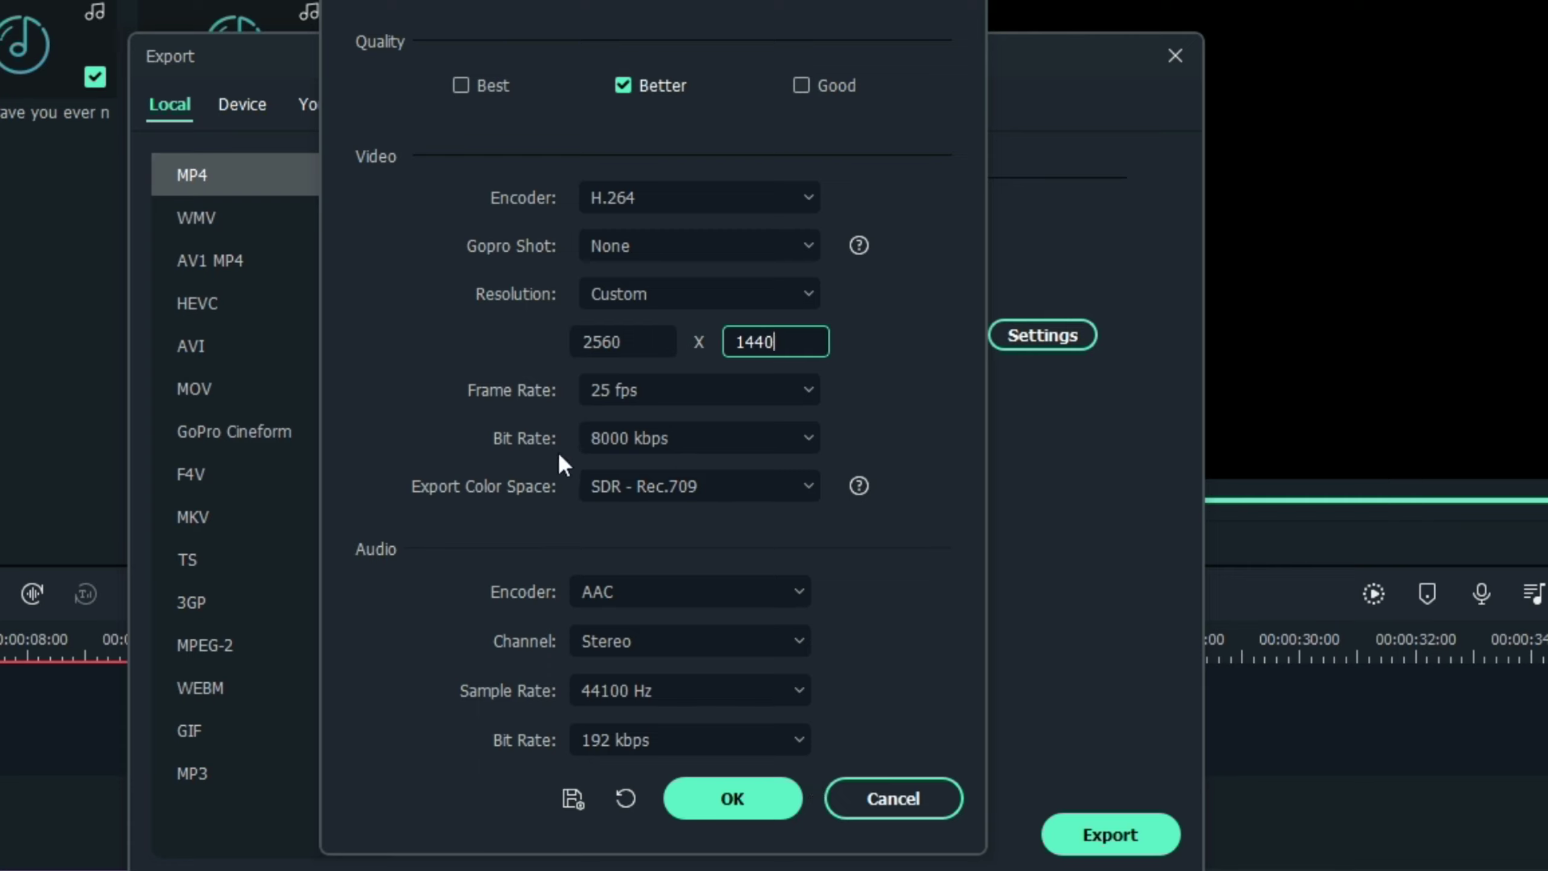
pyautogui.moveTo(965, 566)
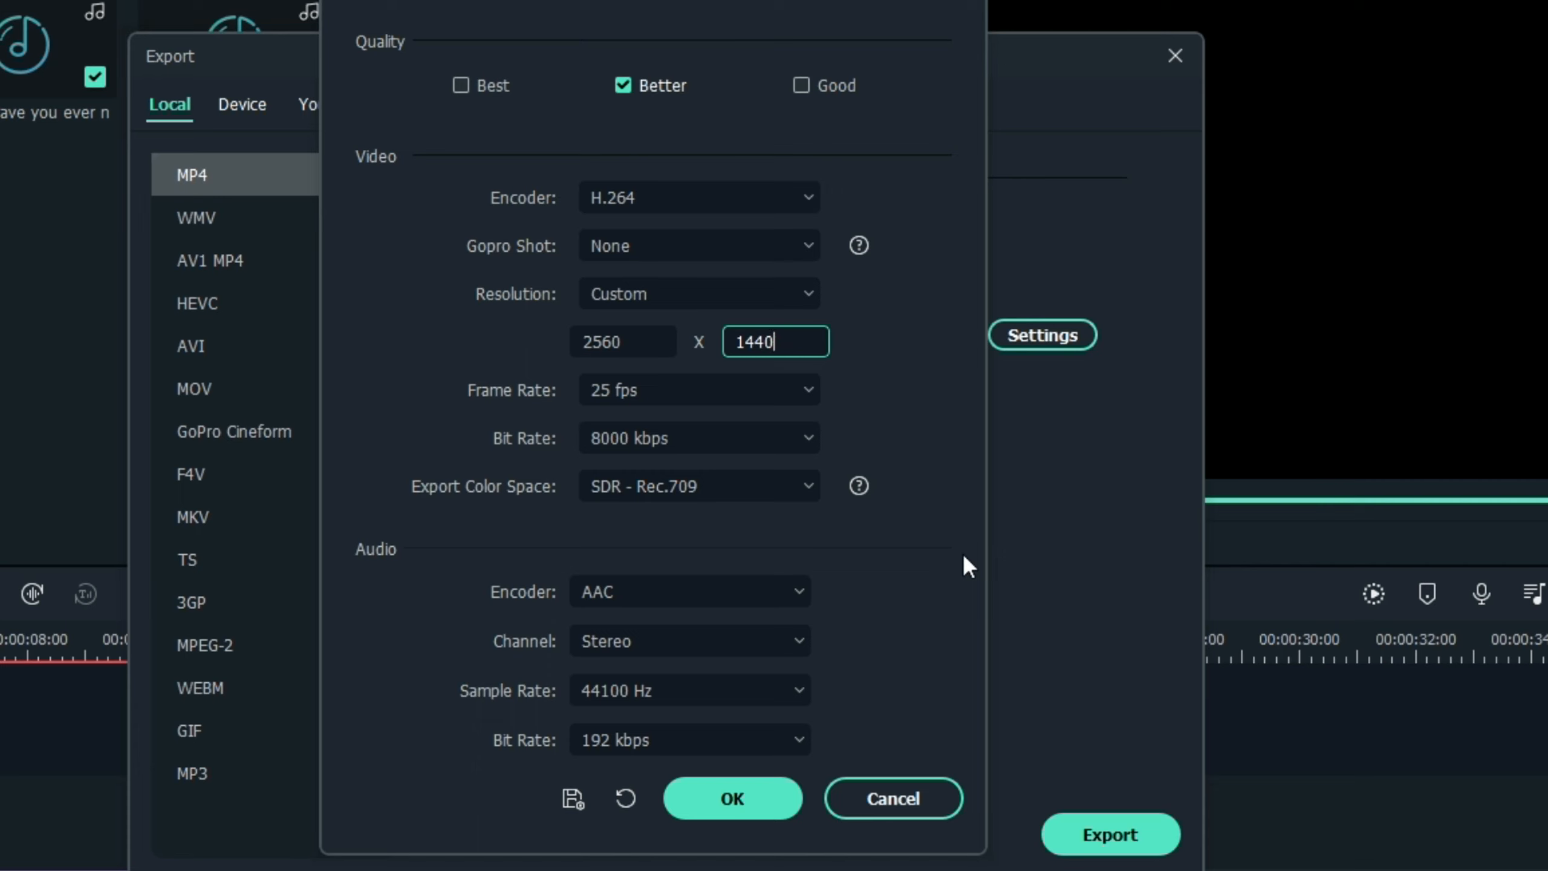
# Set export quality to Best (30000 kbps) and frame rate to 60 fps
pyautogui.click(699, 437)
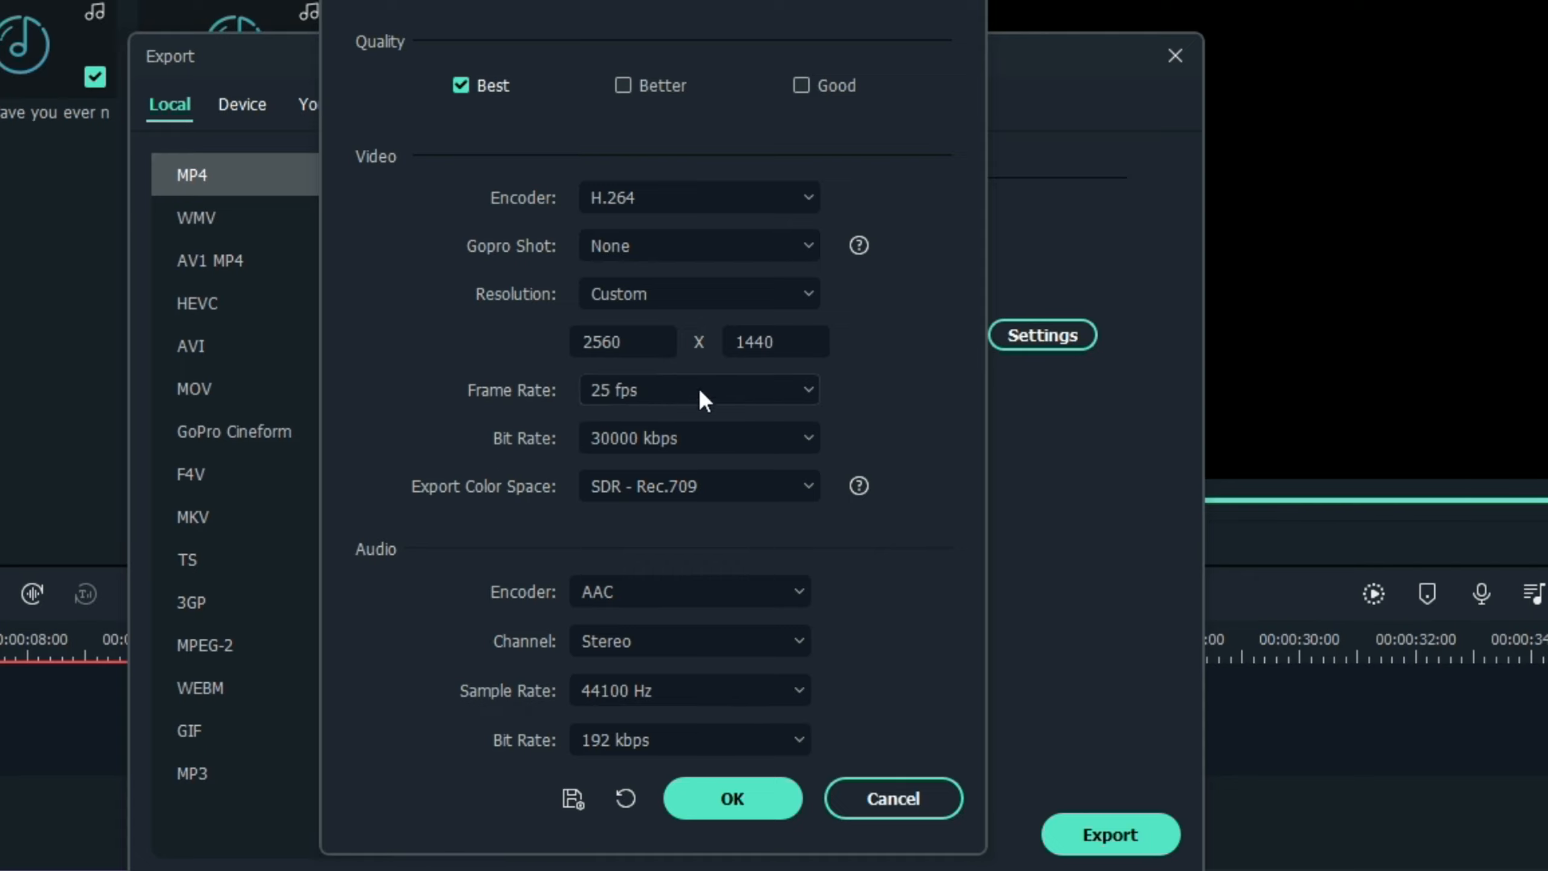
pyautogui.click(699, 389)
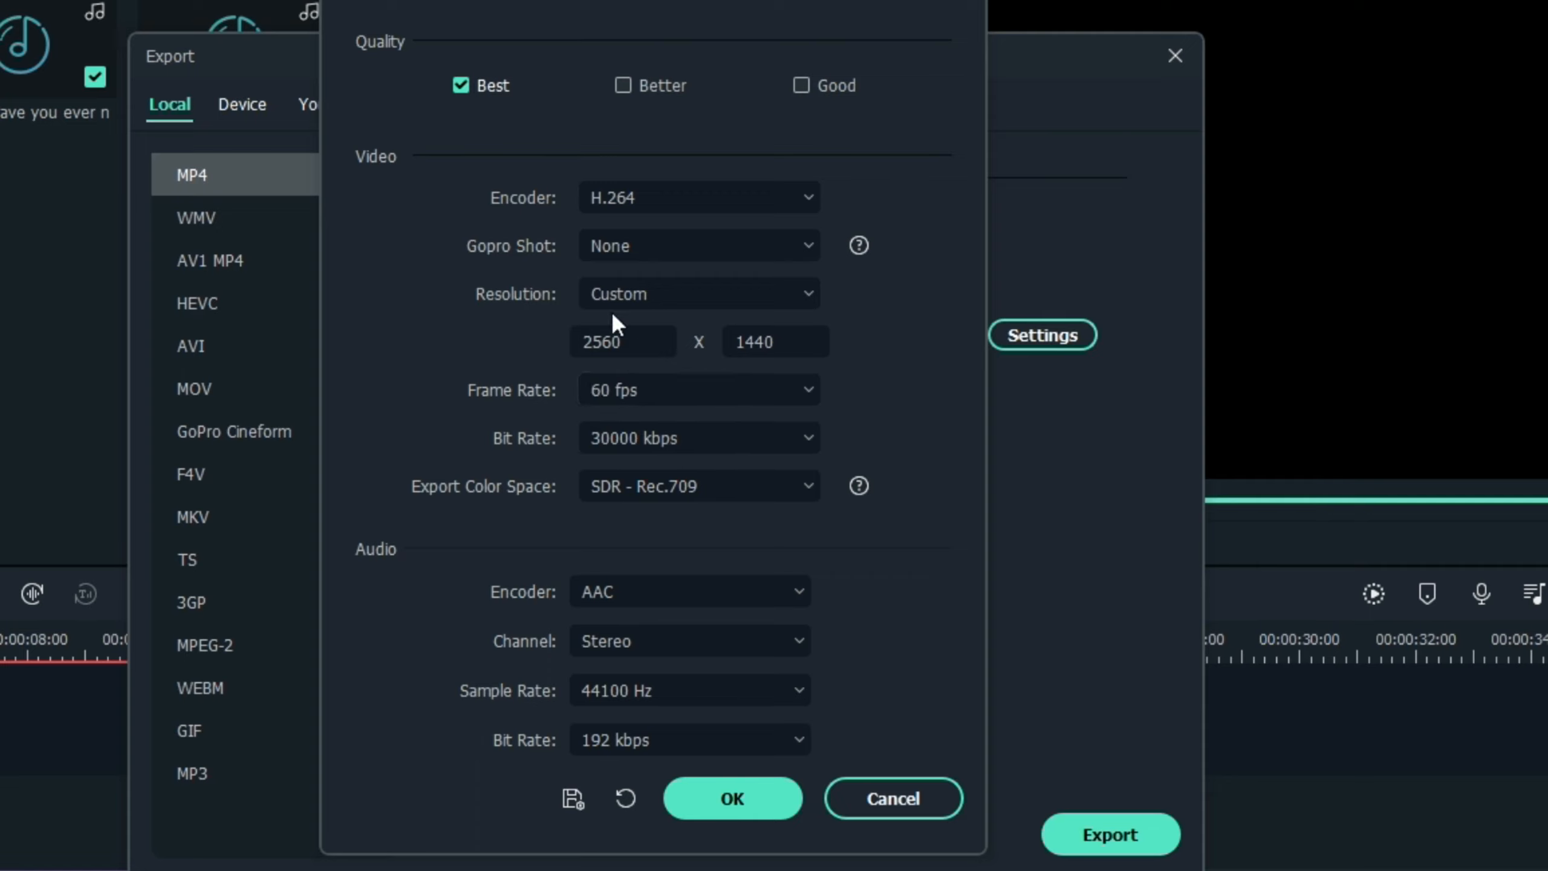
pyautogui.moveTo(833, 322)
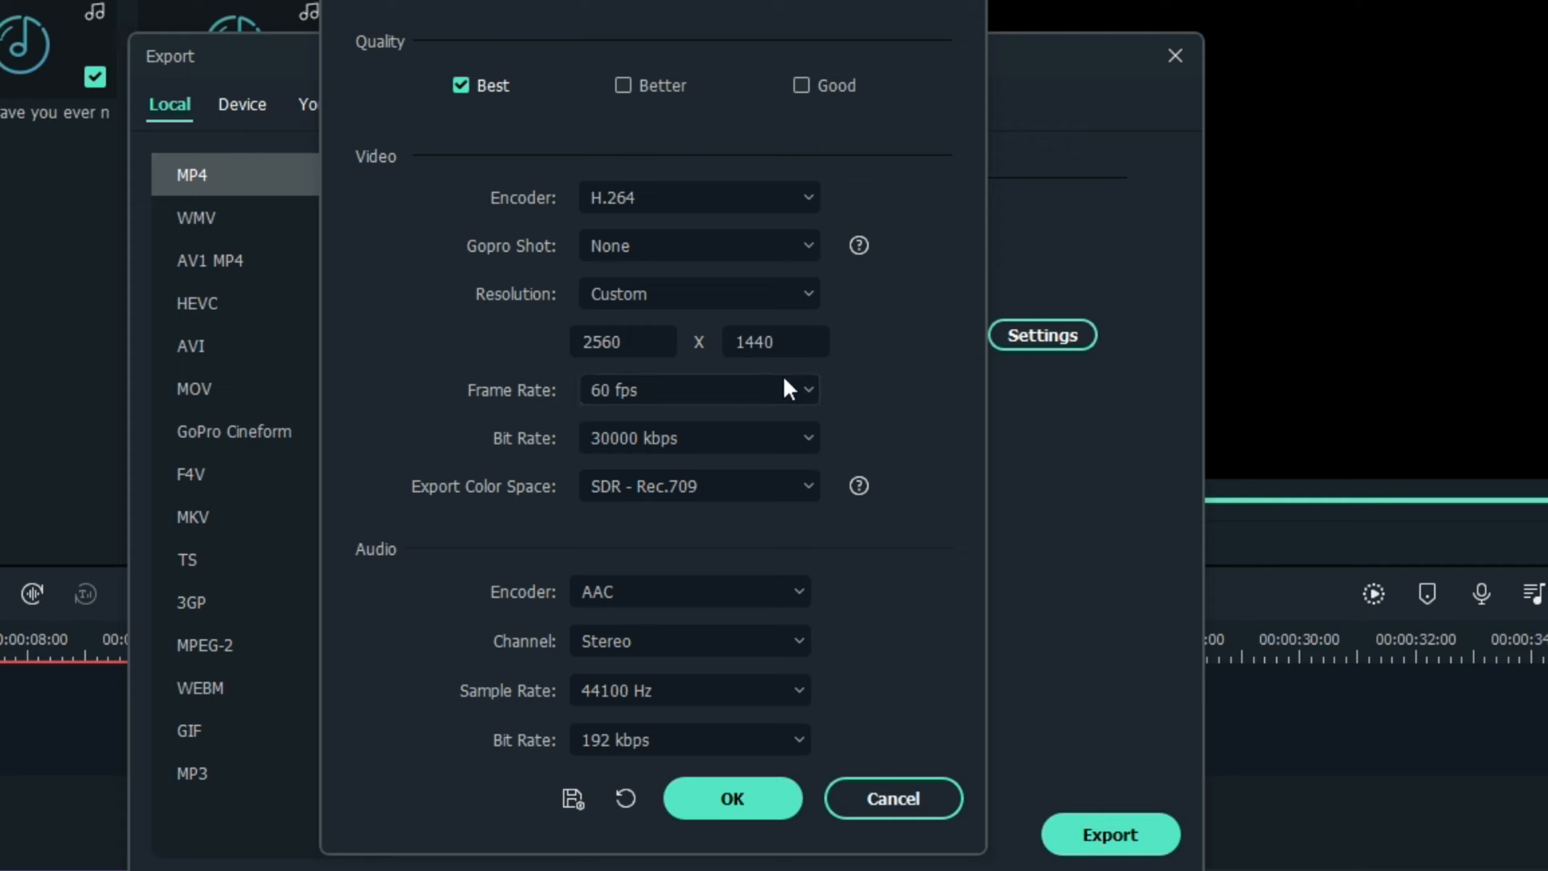
pyautogui.moveTo(959, 581)
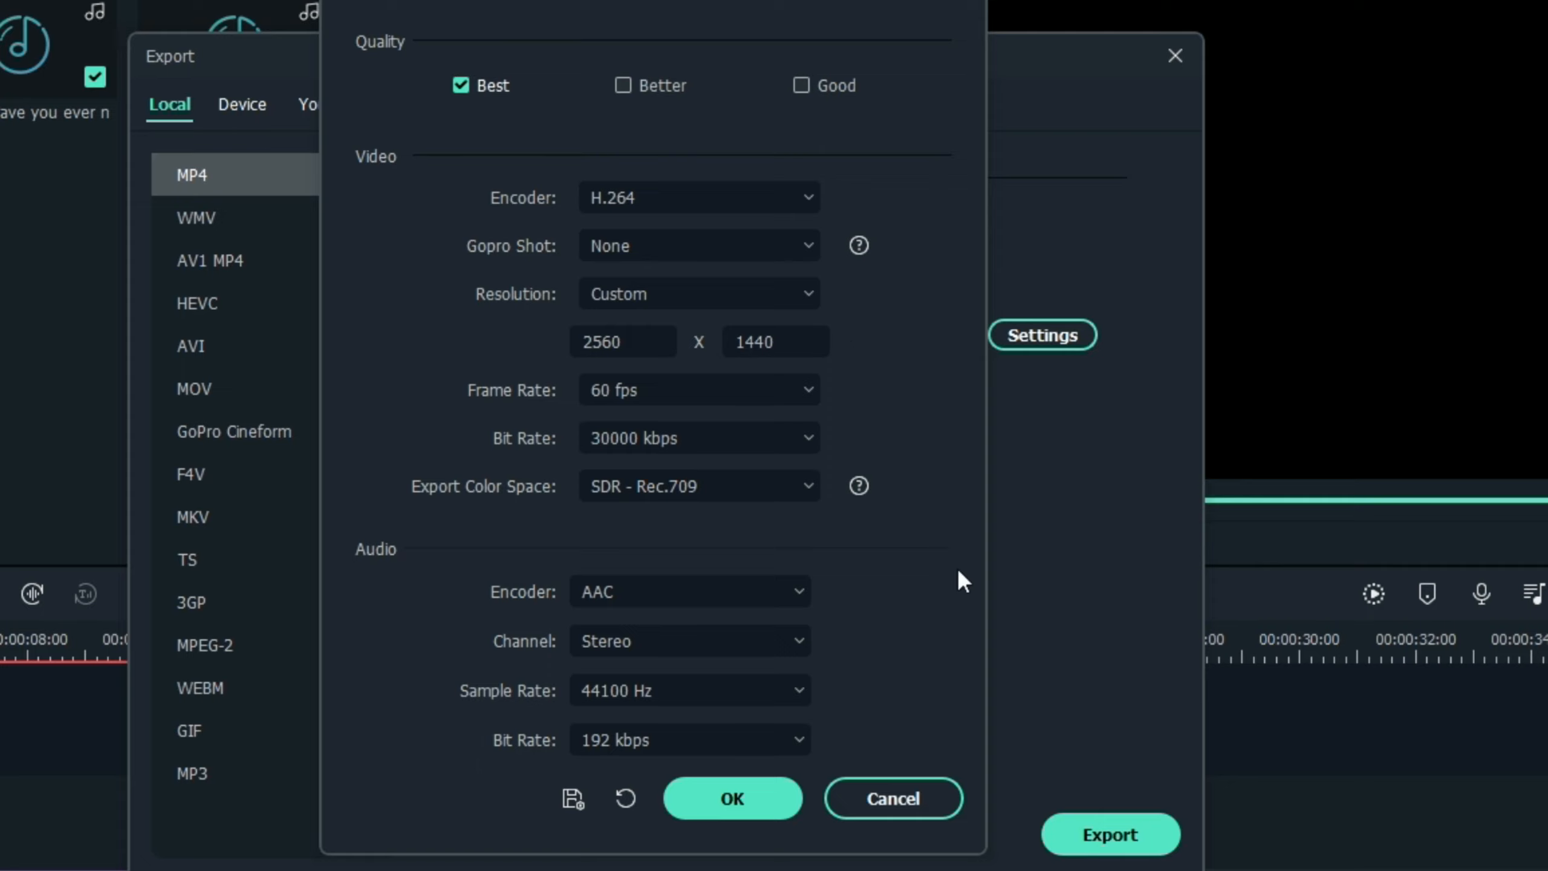